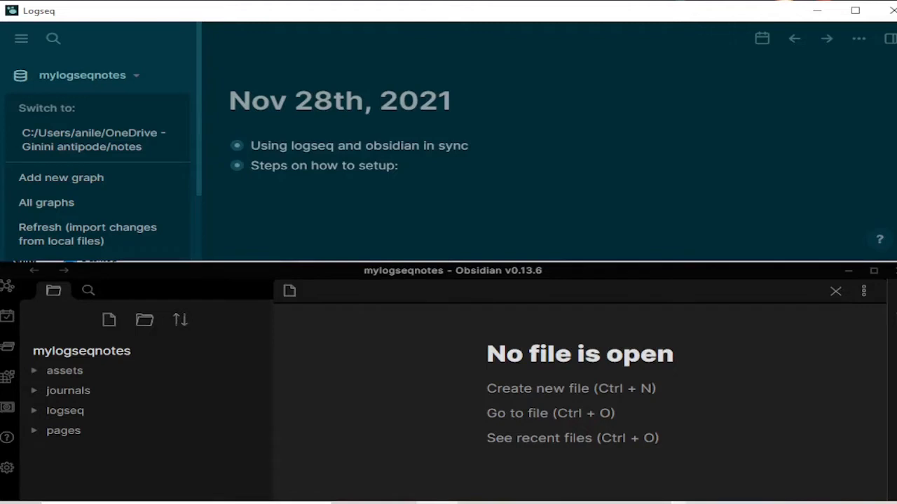
pyautogui.moveTo(712, 181)
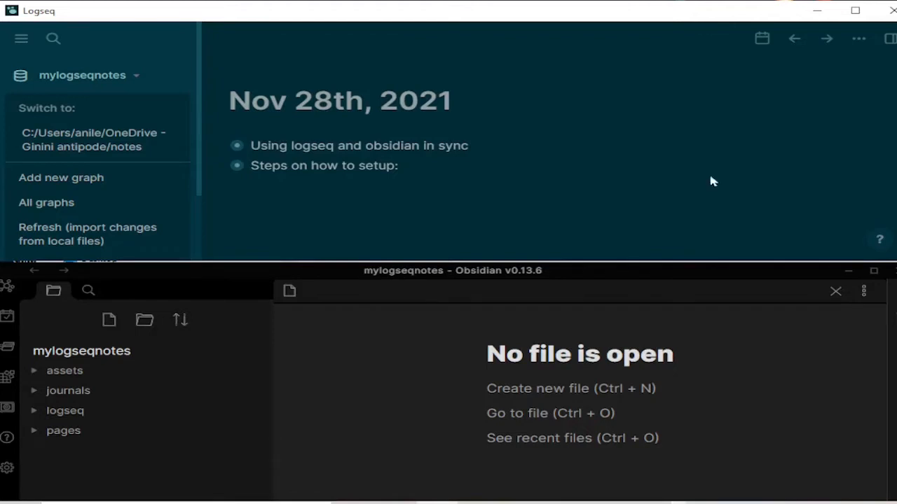
pyautogui.moveTo(221, 157)
pyautogui.write('Why?')
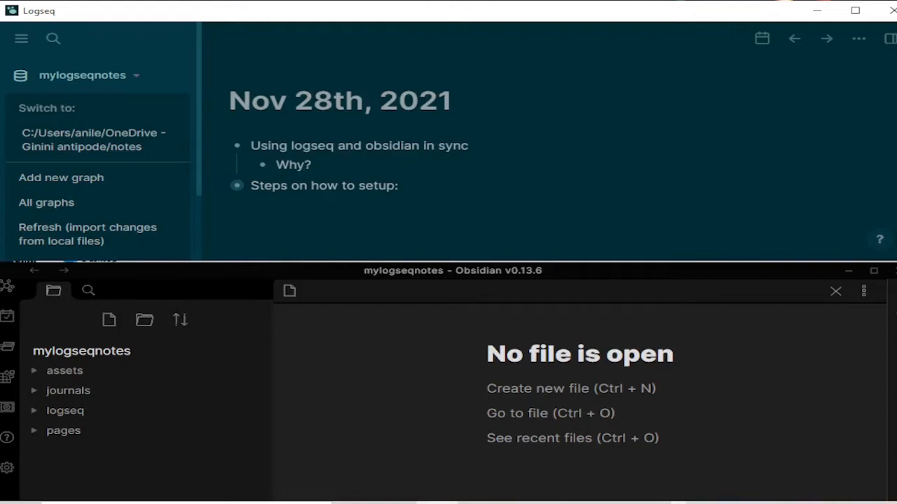
pyautogui.click(294, 164)
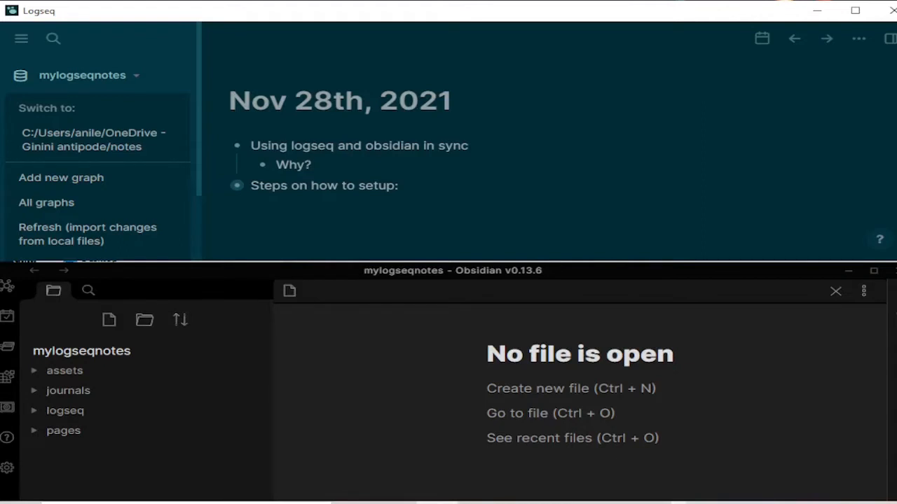
pyautogui.click(295, 164)
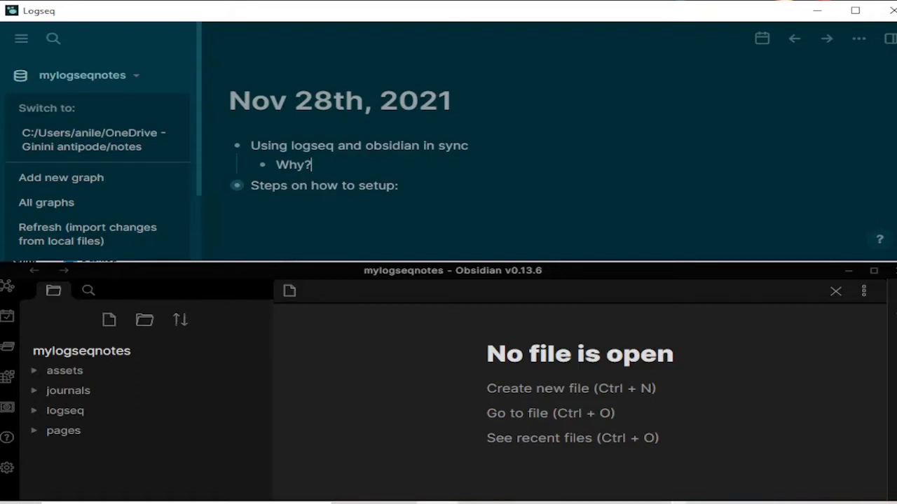
pyautogui.moveTo(552, 406)
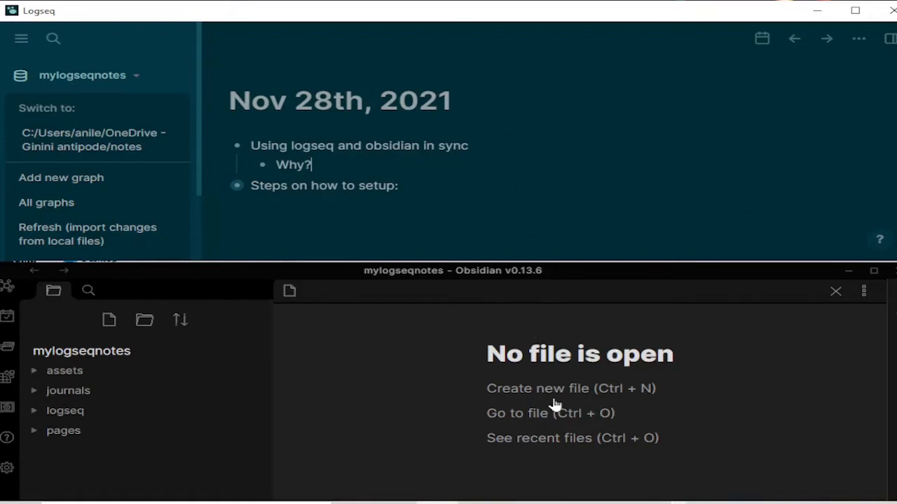
pyautogui.moveTo(461, 247)
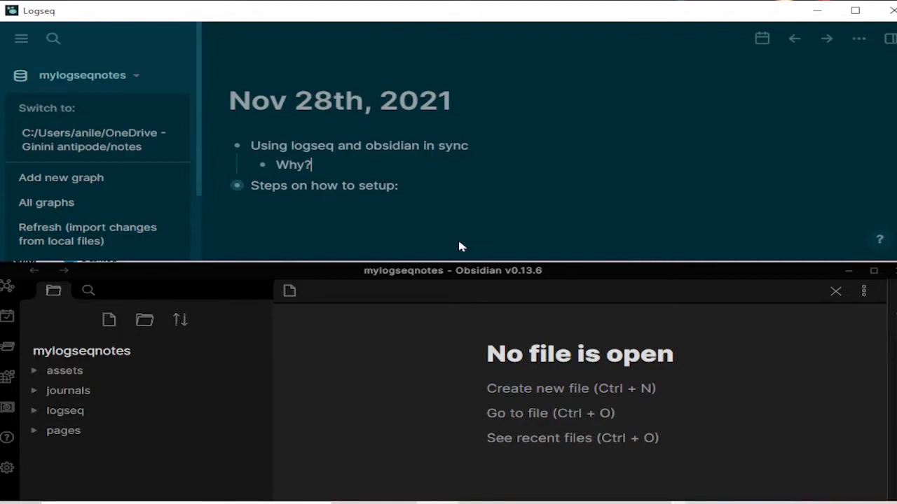
pyautogui.moveTo(505, 184)
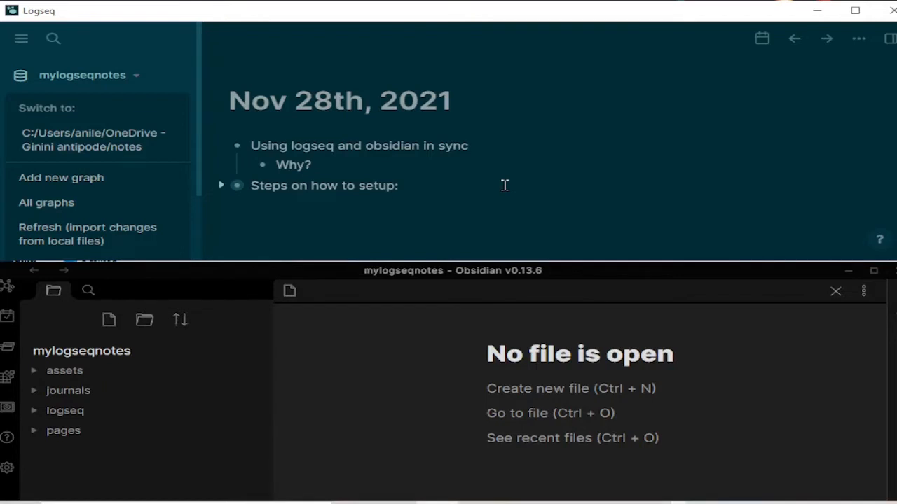
pyautogui.moveTo(507, 188)
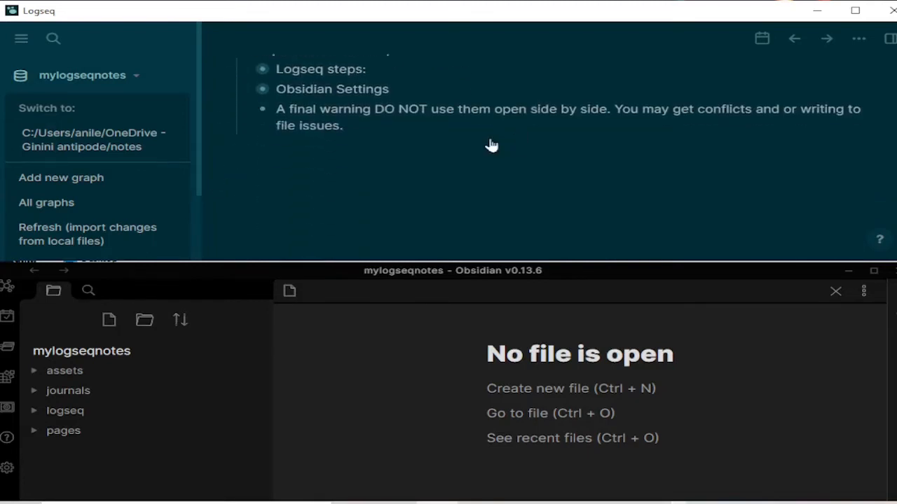
# Expand the 'Logseq steps:' and 'First lets setup a new graph in Logseq' bullets to reveal the folder notes.
pyautogui.click(250, 136)
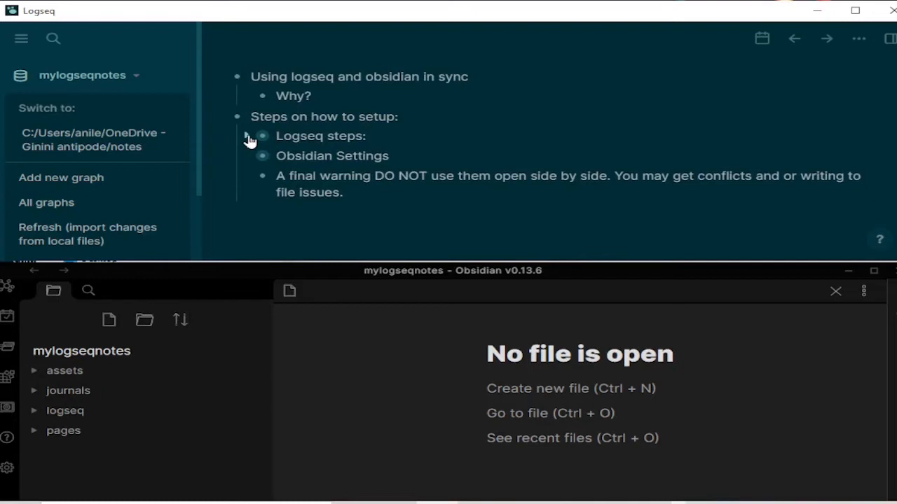
pyautogui.click(249, 136)
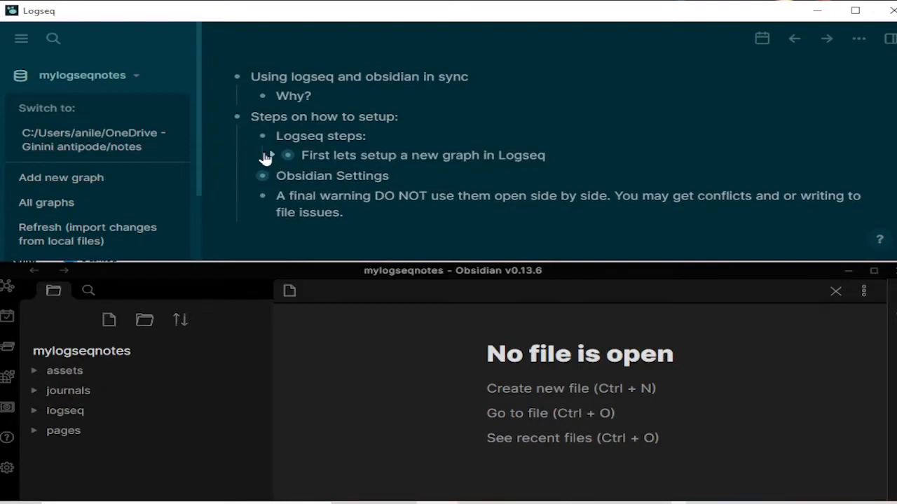
pyautogui.moveTo(270, 157)
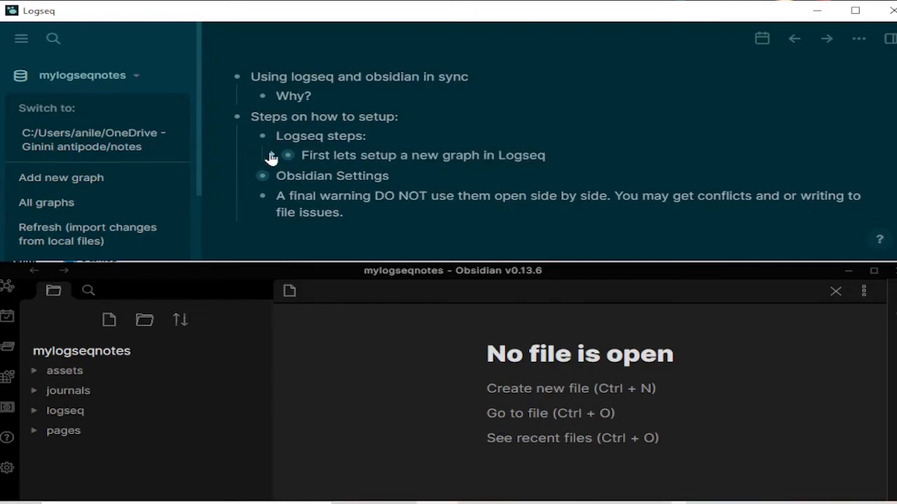
pyautogui.click(272, 156)
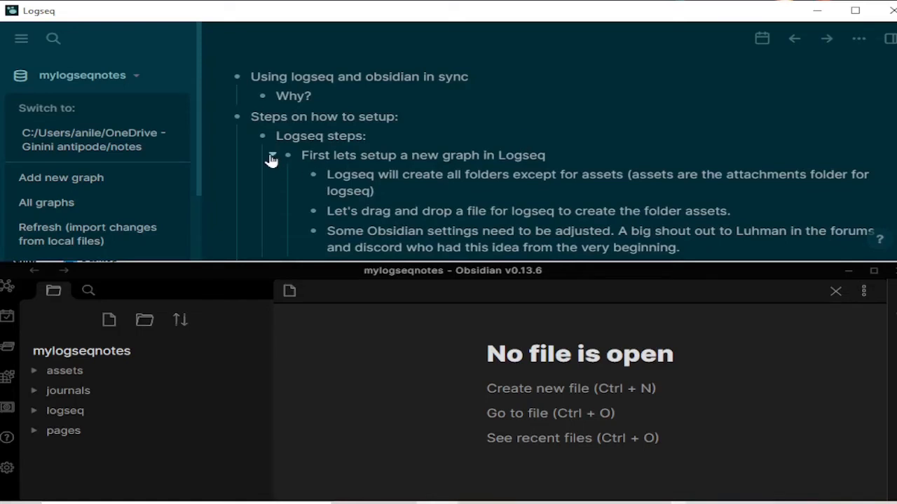
pyautogui.moveTo(471, 195)
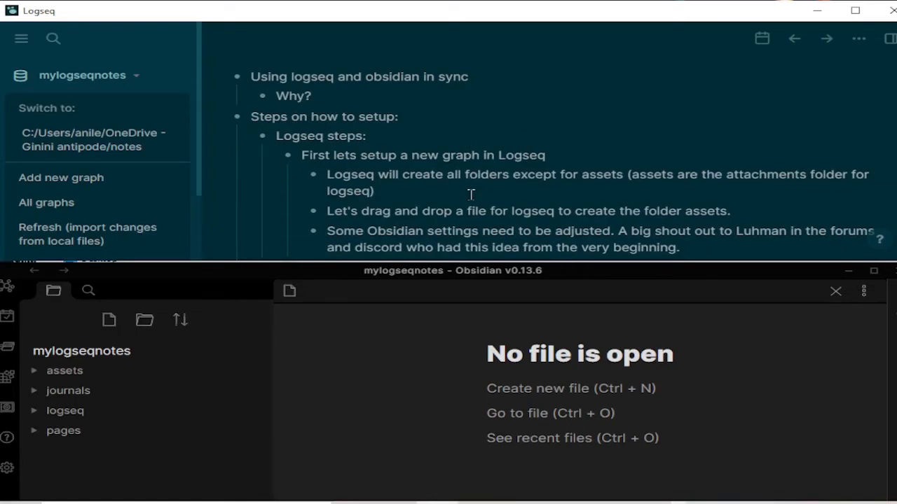
pyautogui.moveTo(423, 187)
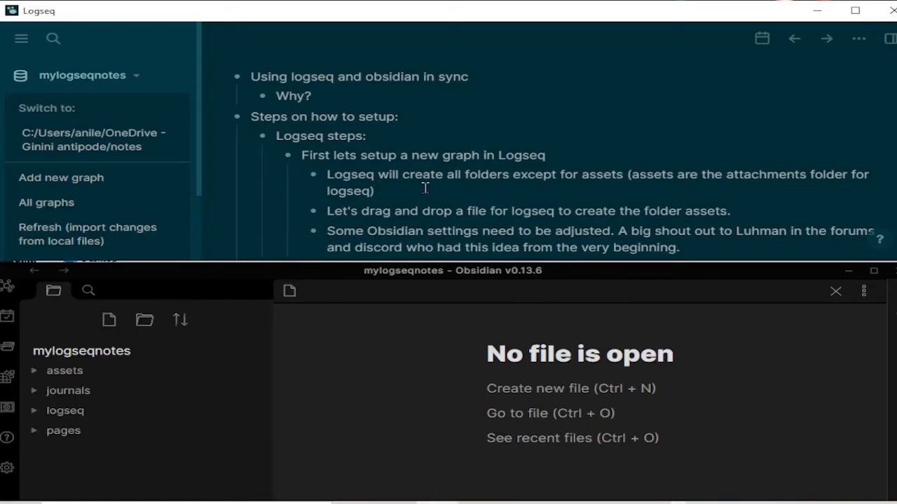
pyautogui.moveTo(557, 181)
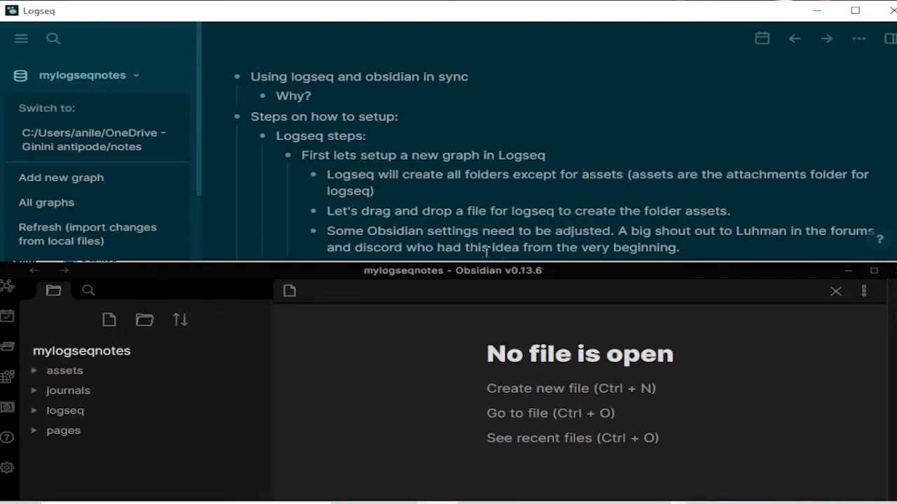
pyautogui.moveTo(152, 90)
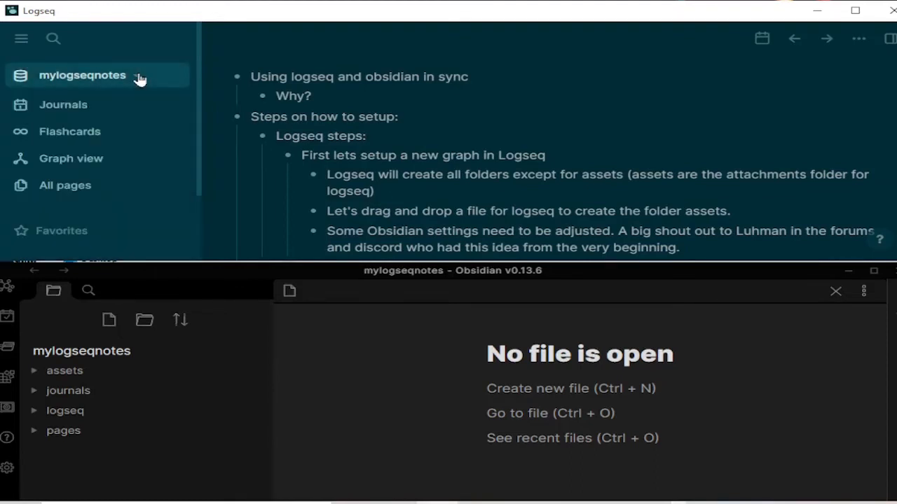
# Start adding a new graph from the graph dropdown's Add new graph option.
pyautogui.click(84, 76)
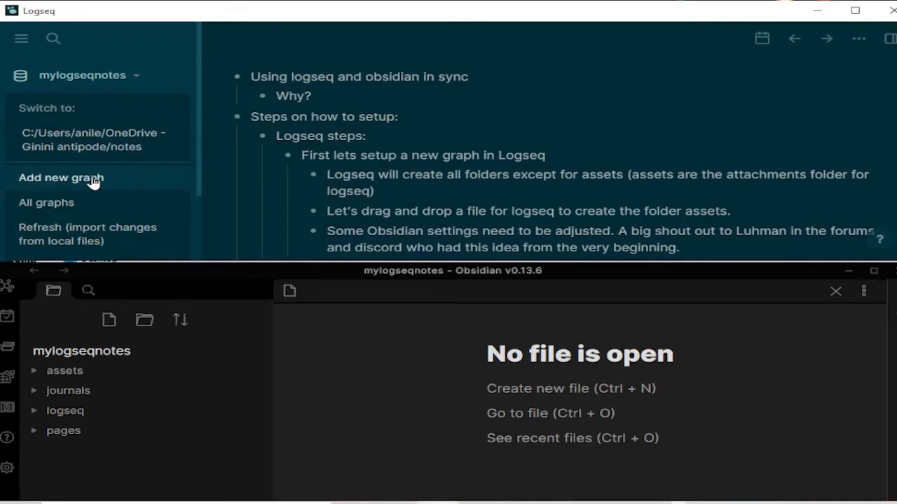
pyautogui.click(60, 176)
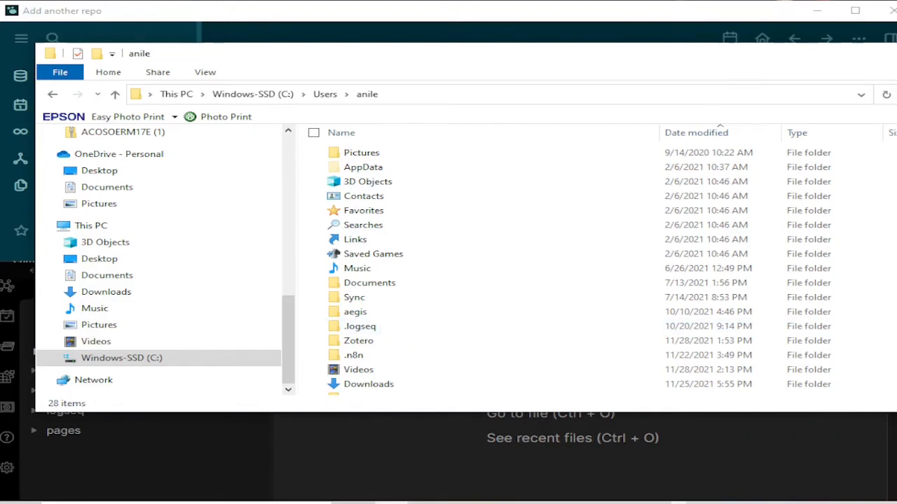
# Create a new folder in the user folder and begin naming it 'logseqobsis...'.
pyautogui.rightClick(483, 273)
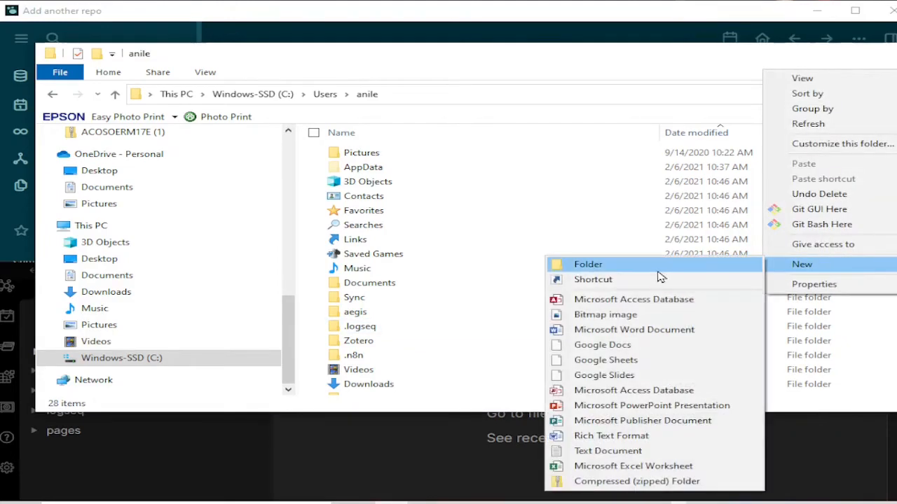
pyautogui.click(588, 264)
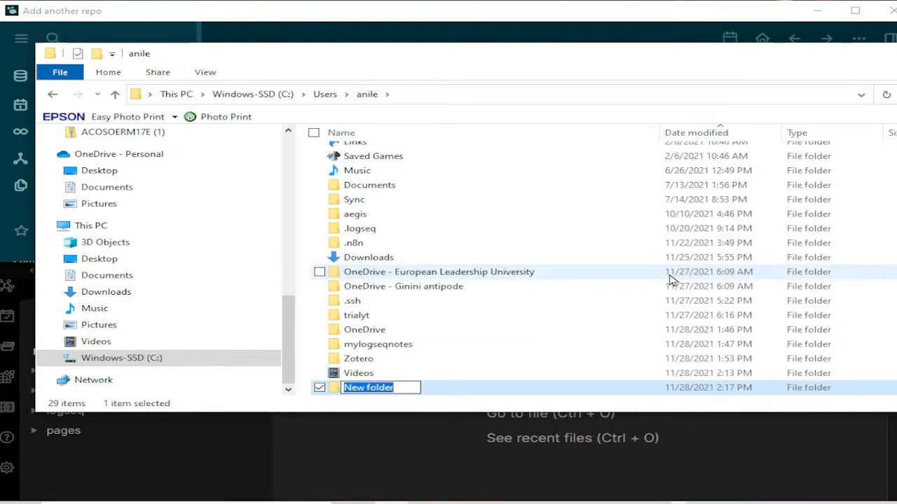
pyautogui.write('logseq')
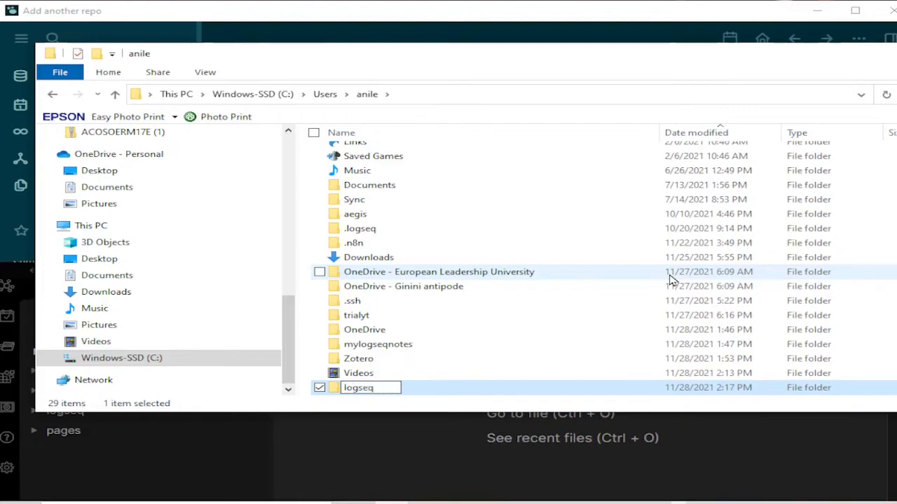
pyautogui.write('obs')
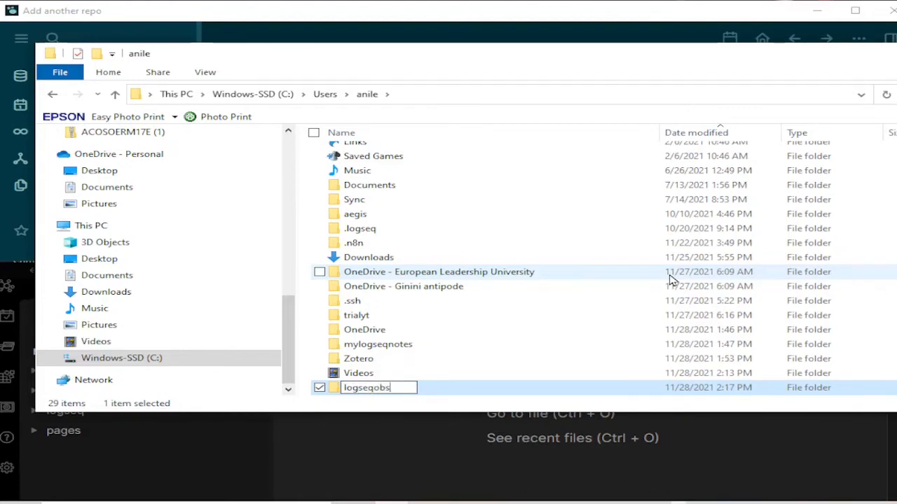
pyautogui.write('is')
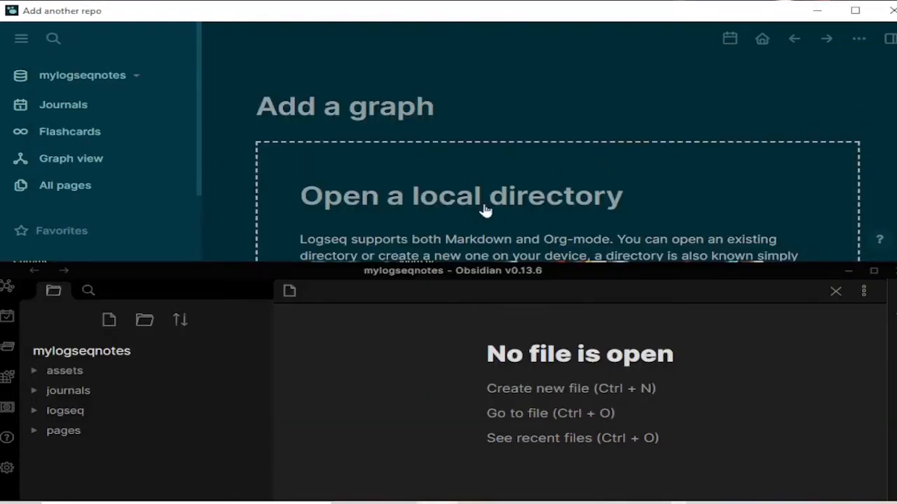
# Select the logseqobsidiansyncdemo folder as the new graph's location.
pyautogui.scroll(-3)
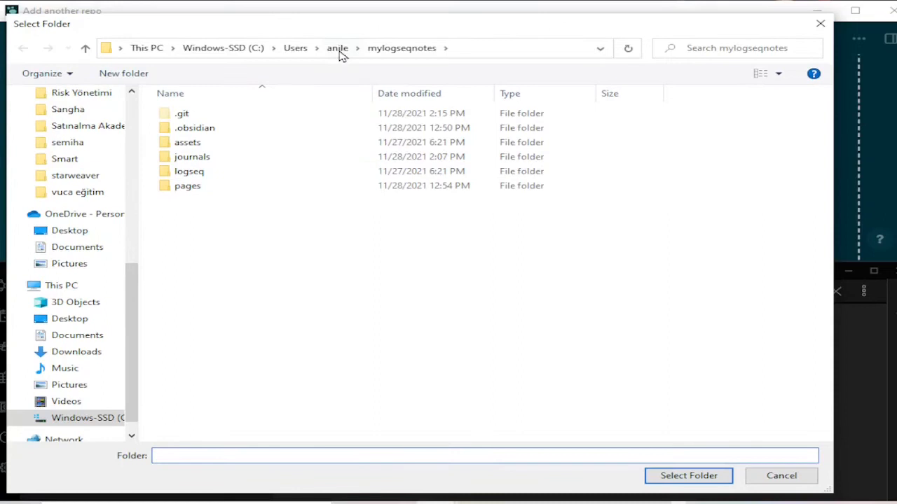
pyautogui.click(338, 48)
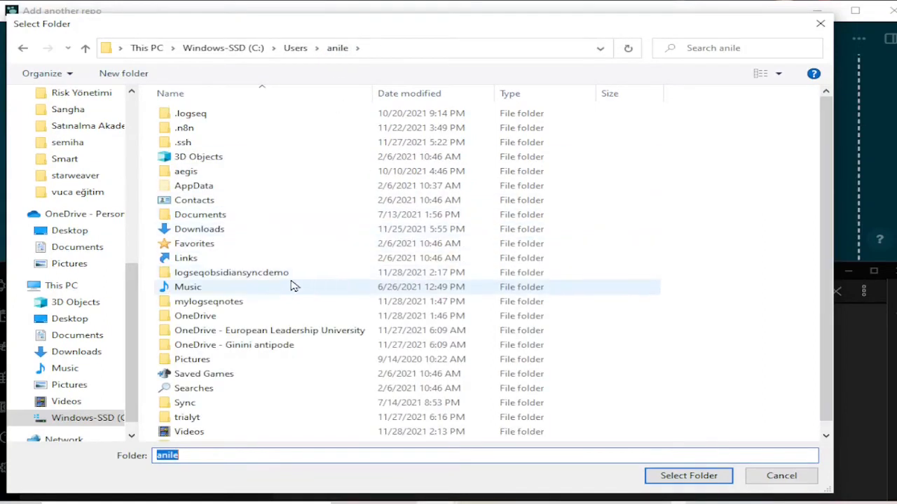
pyautogui.moveTo(272, 278)
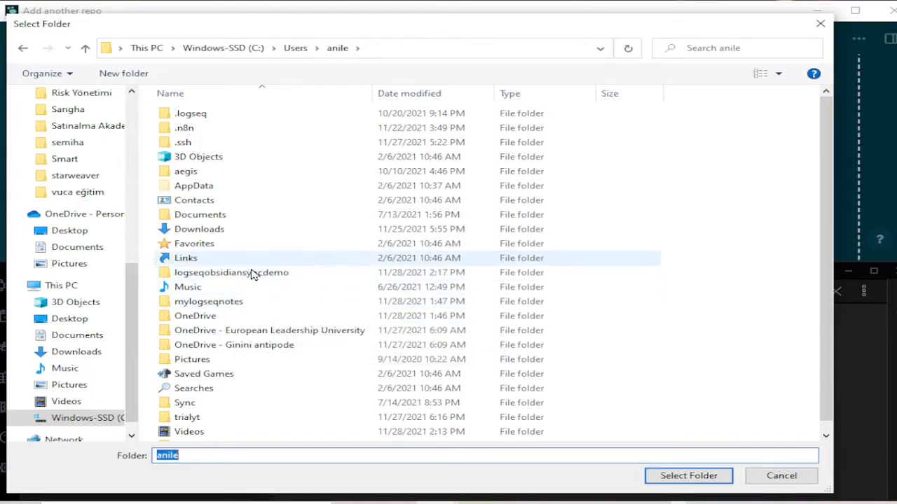
pyautogui.click(687, 476)
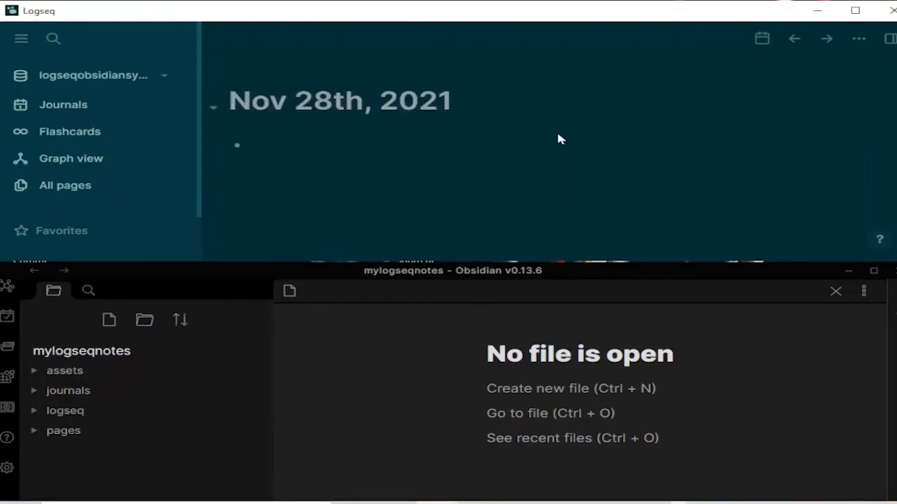
pyautogui.moveTo(554, 139)
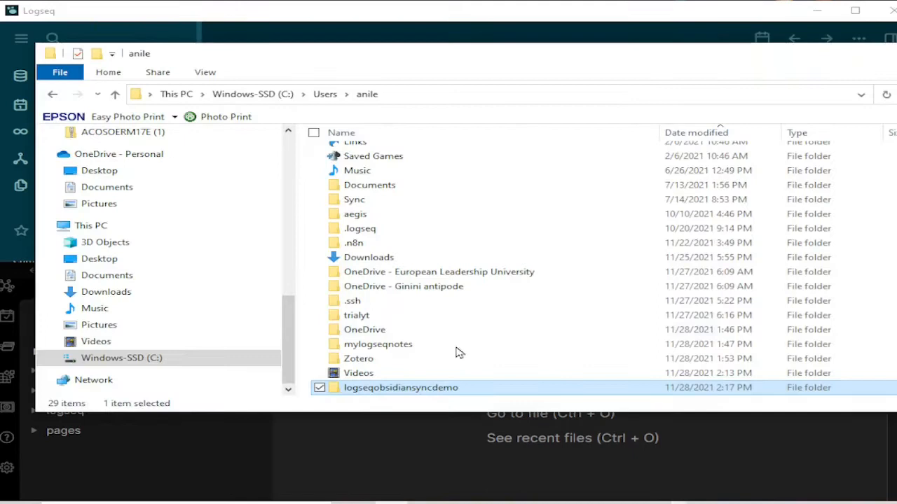
# Open the logseqobsidiansyncdemo folder in File Explorer and check its new assets folder.
pyautogui.doubleClick(402, 387)
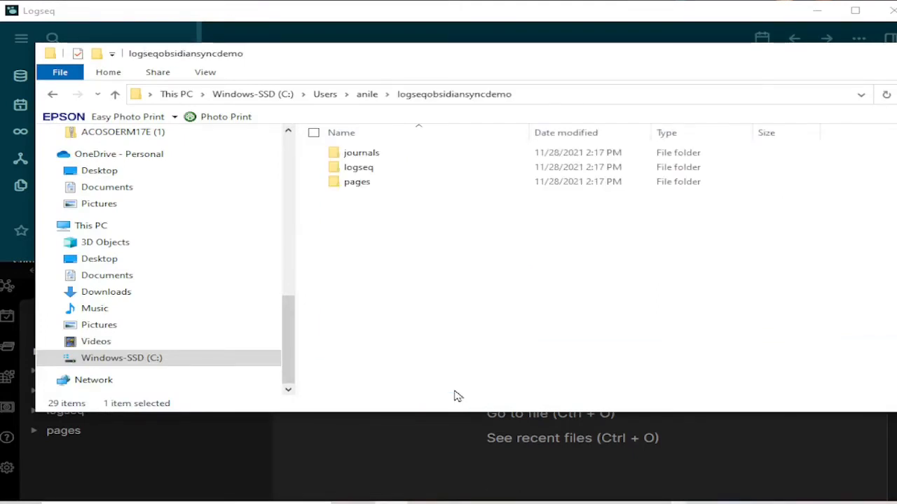
pyautogui.click(419, 211)
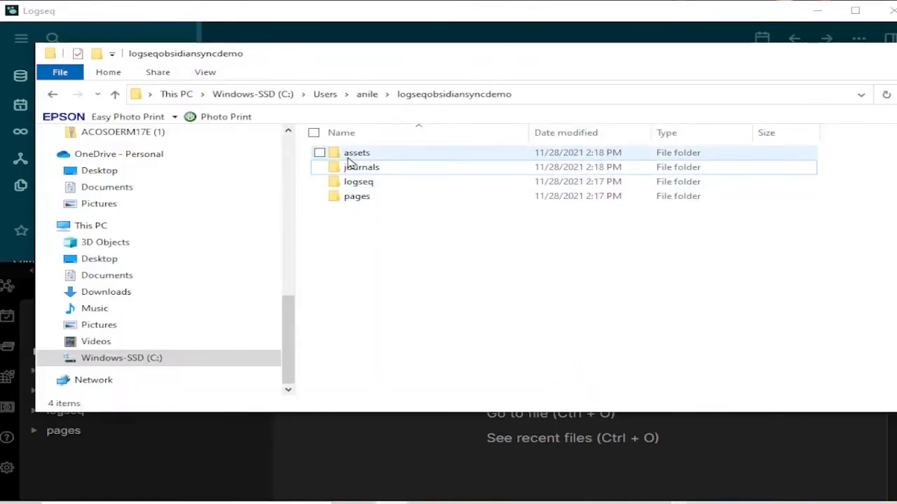
pyautogui.click(361, 166)
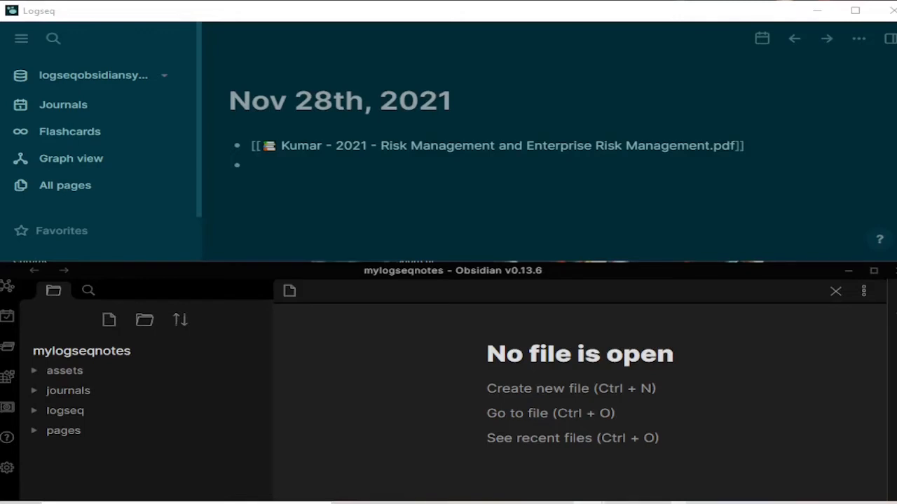
pyautogui.moveTo(497, 251)
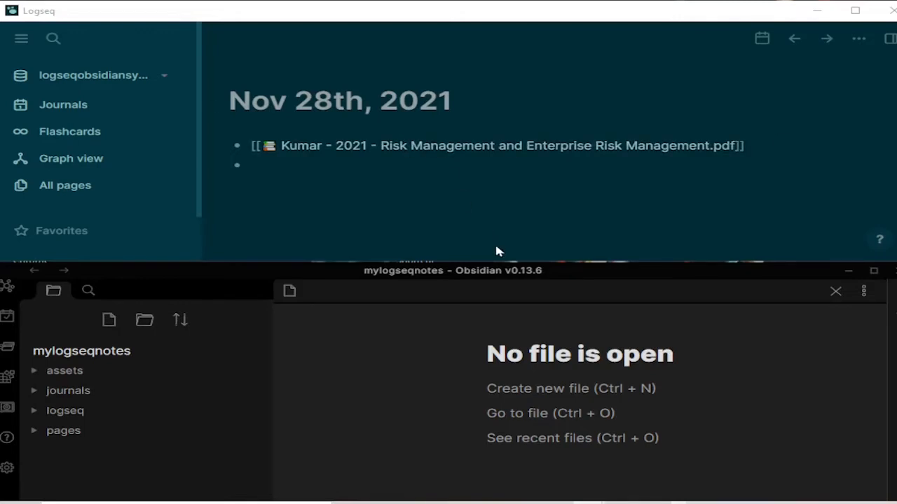
pyautogui.moveTo(8, 451)
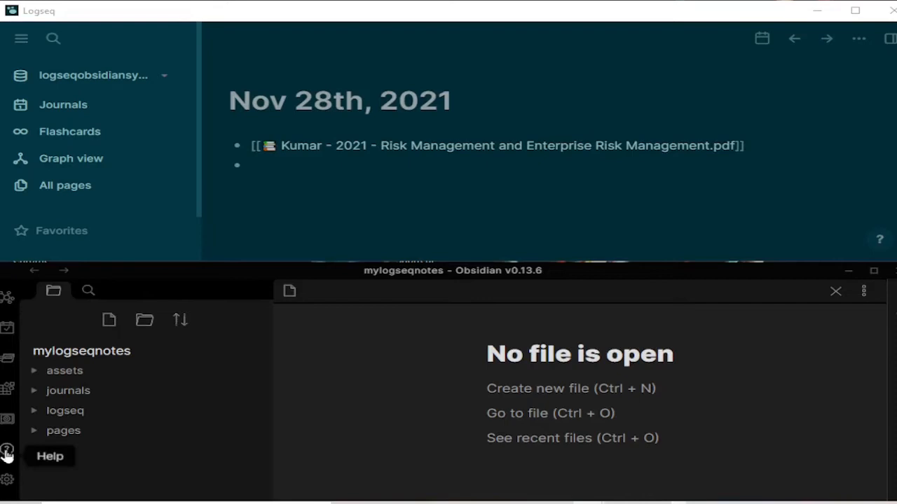
pyautogui.moveTo(7, 436)
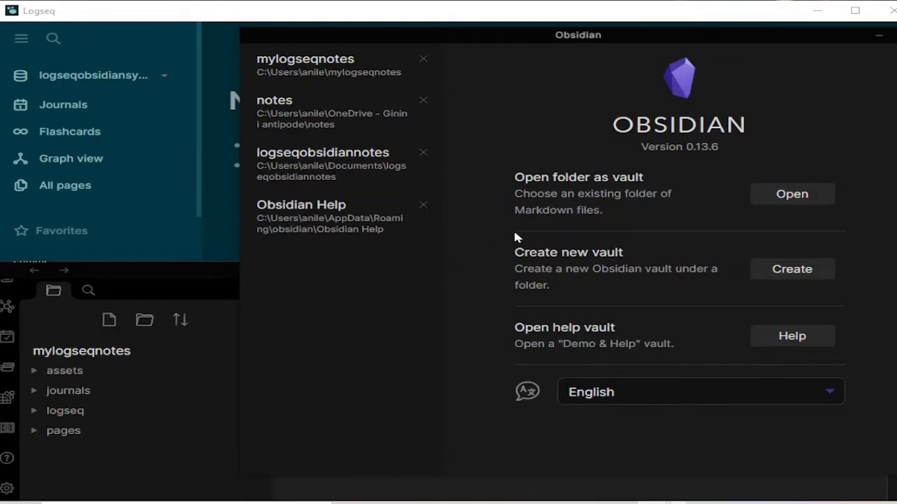
pyautogui.moveTo(793, 202)
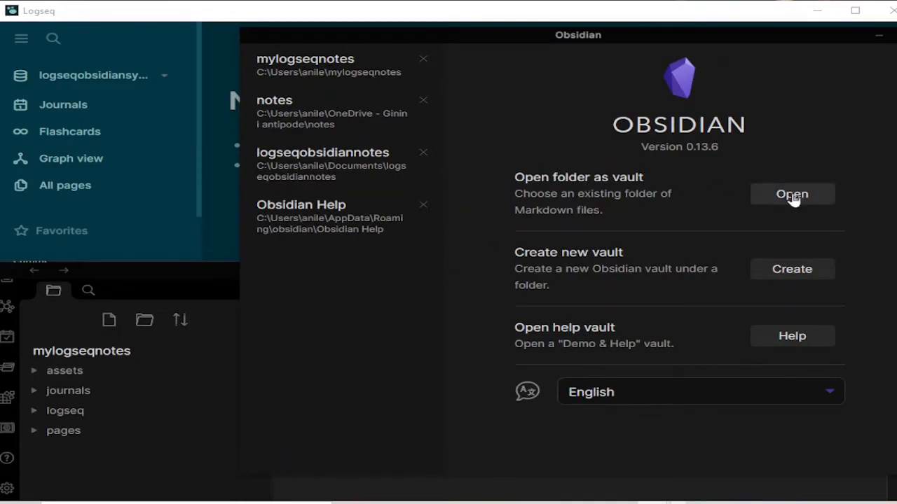
pyautogui.moveTo(614, 35)
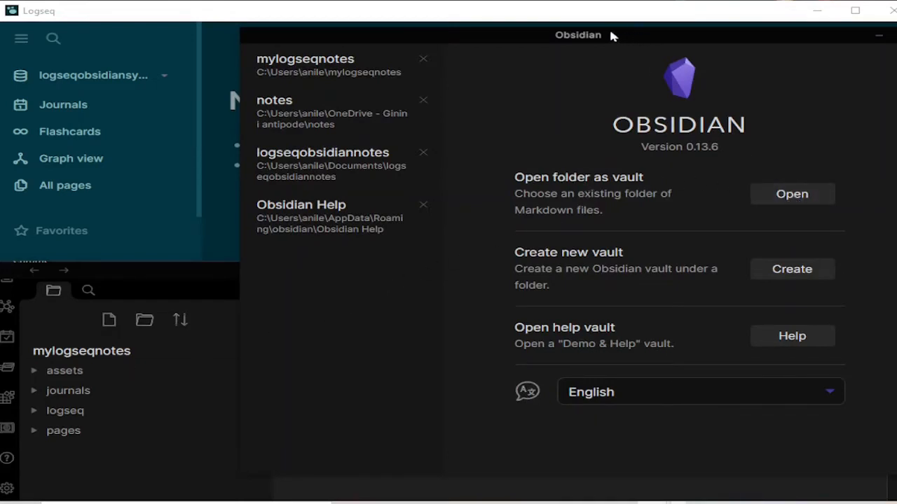
pyautogui.moveTo(729, 249)
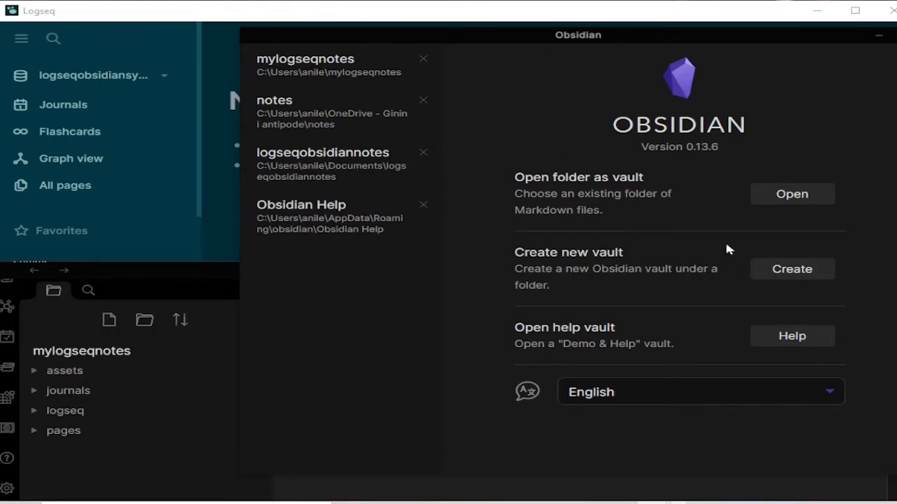
# Open the logseqobsidiansyncdemo folder as an Obsidian vault via Open folder as vault.
pyautogui.click(791, 193)
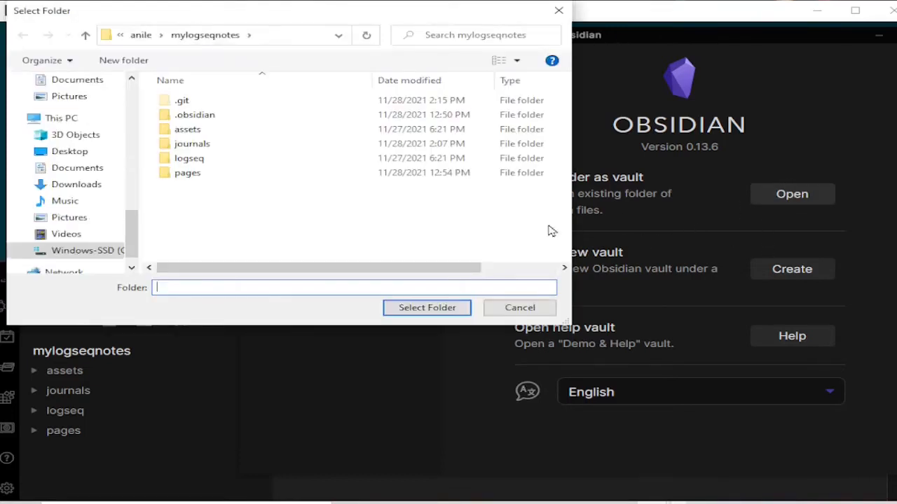
pyautogui.click(140, 35)
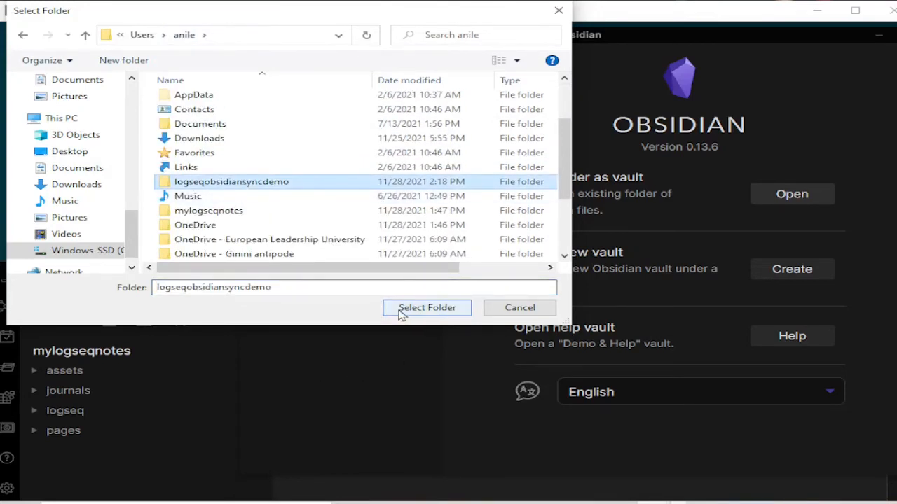
pyautogui.click(426, 308)
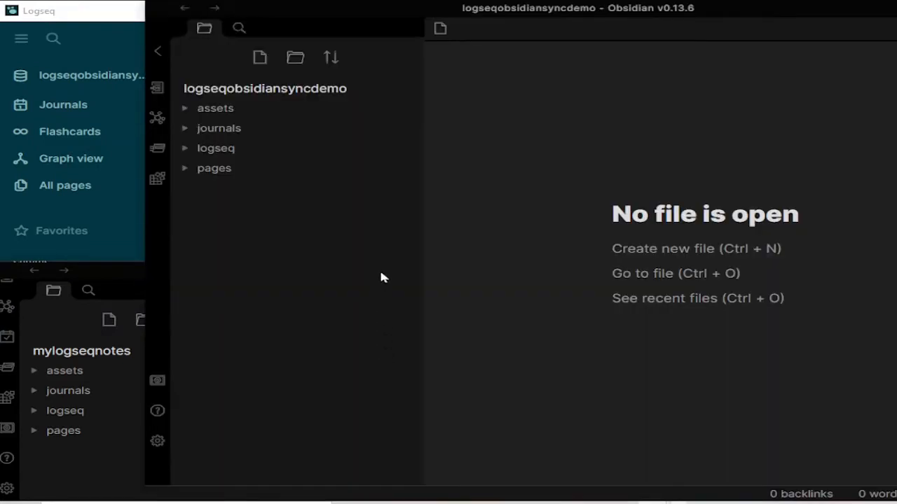
pyautogui.moveTo(462, 59)
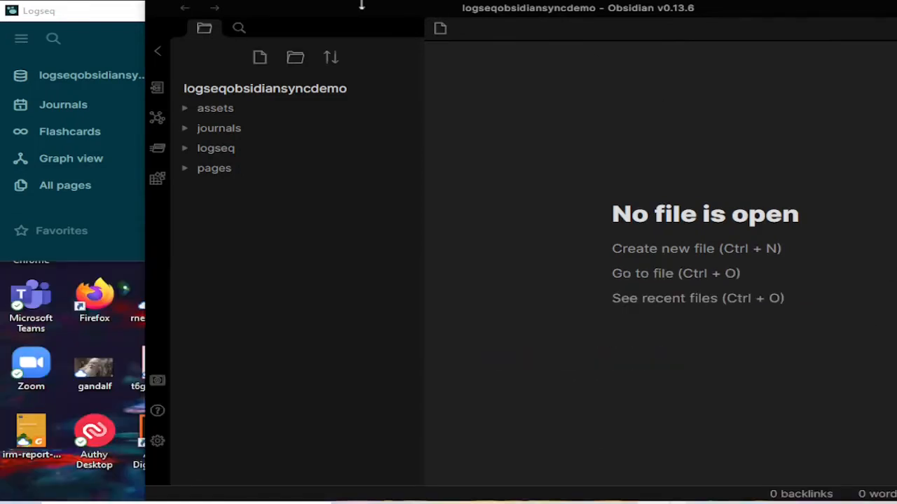
pyautogui.moveTo(358, 6)
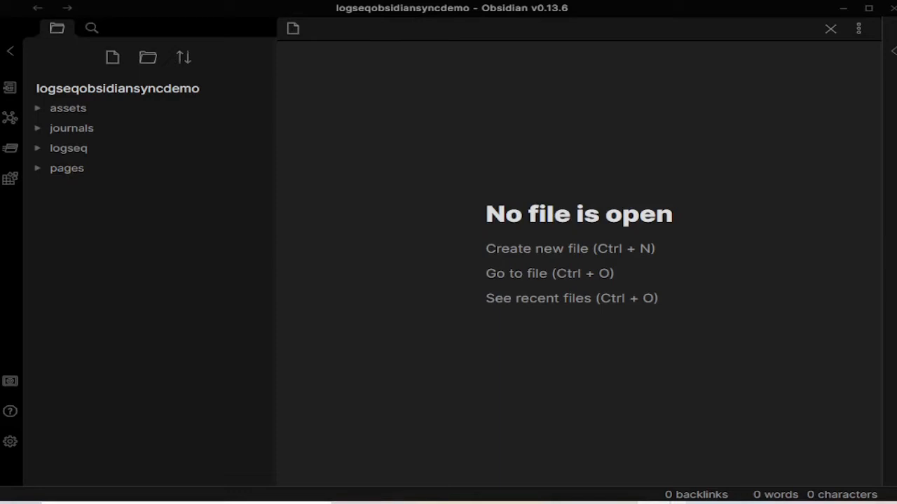
pyautogui.moveTo(243, 220)
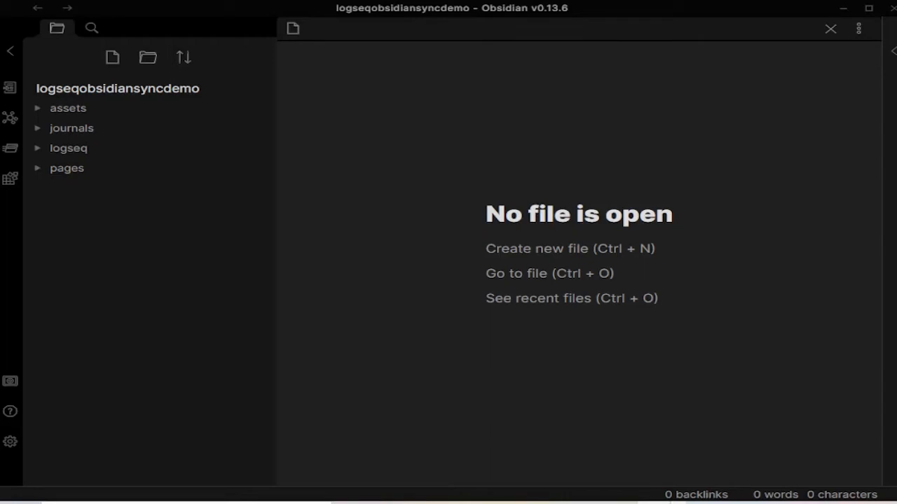
pyautogui.moveTo(70, 203)
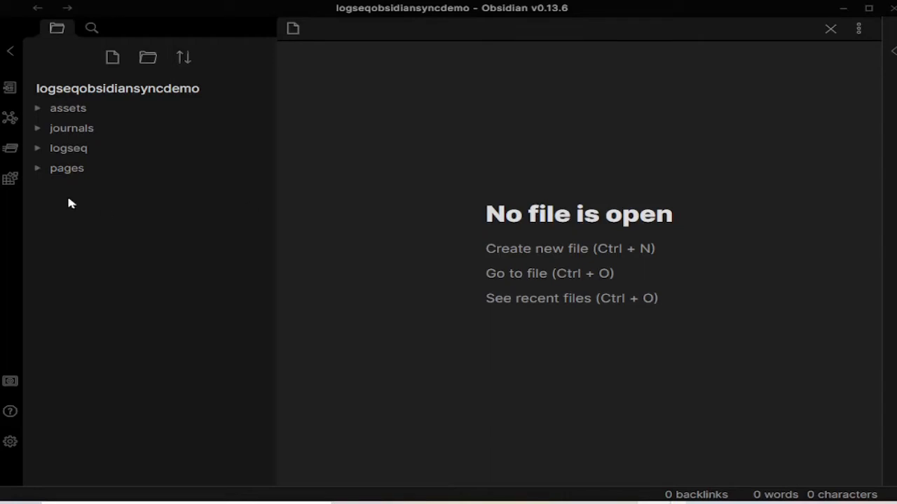
pyautogui.moveTo(42, 110)
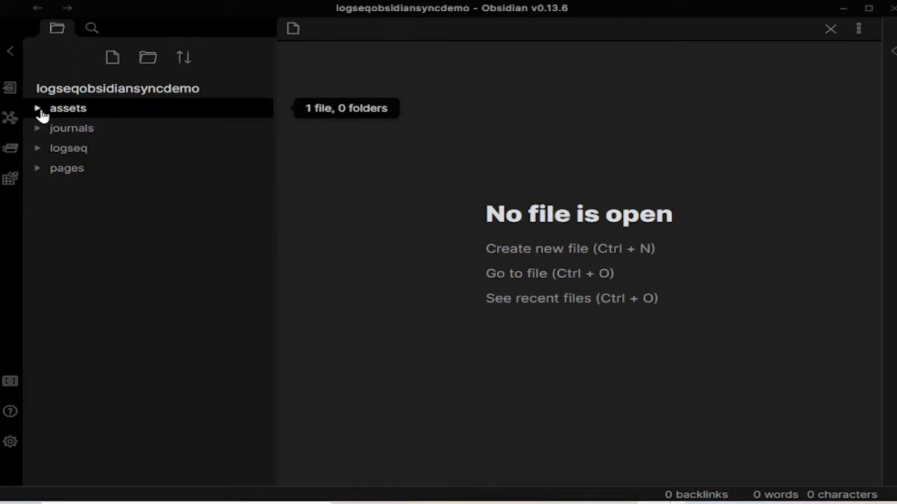
# Expand the vault's assets folder to reveal the Kumar 2021 Risk Management PDF.
pyautogui.click(39, 108)
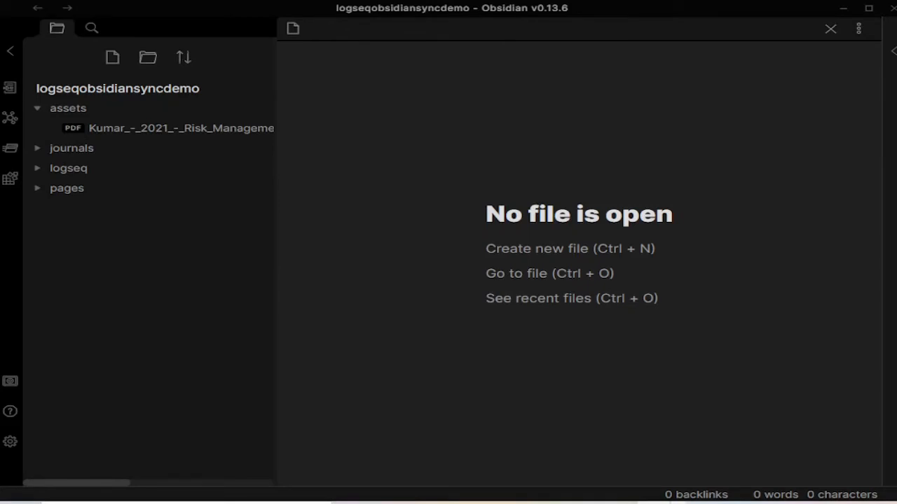
pyautogui.moveTo(157, 270)
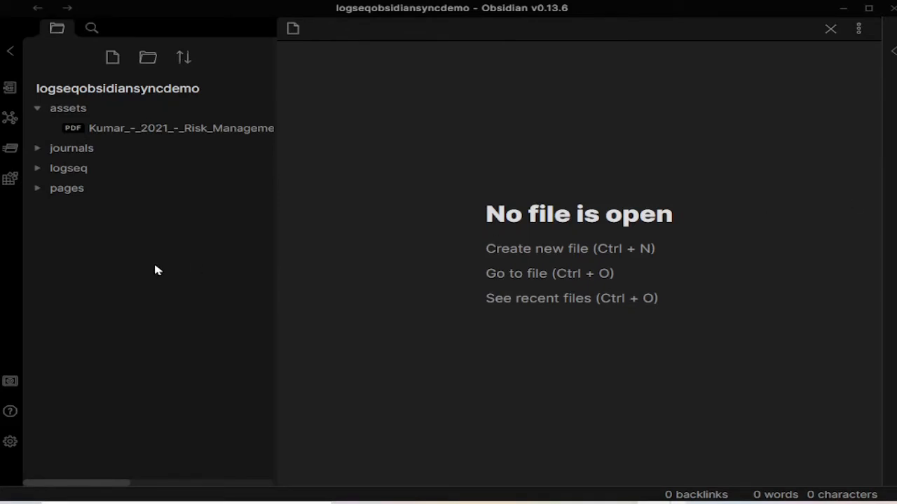
pyautogui.moveTo(157, 283)
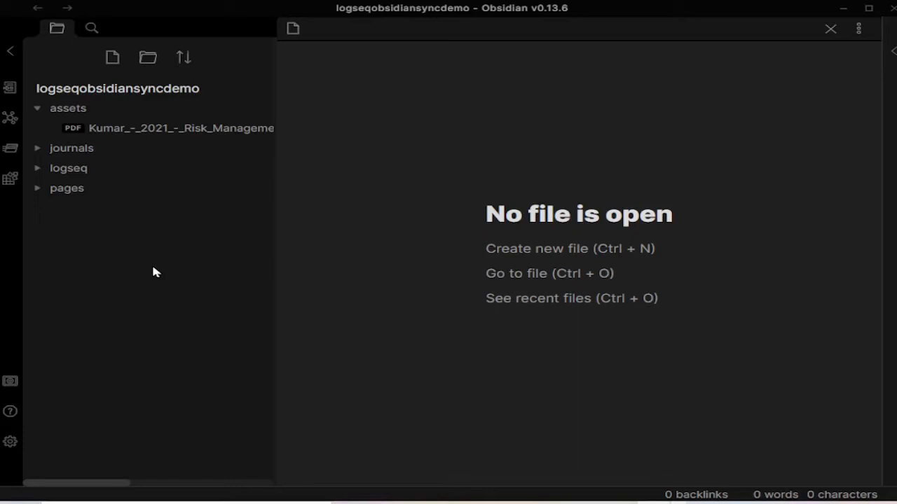
pyautogui.moveTo(137, 279)
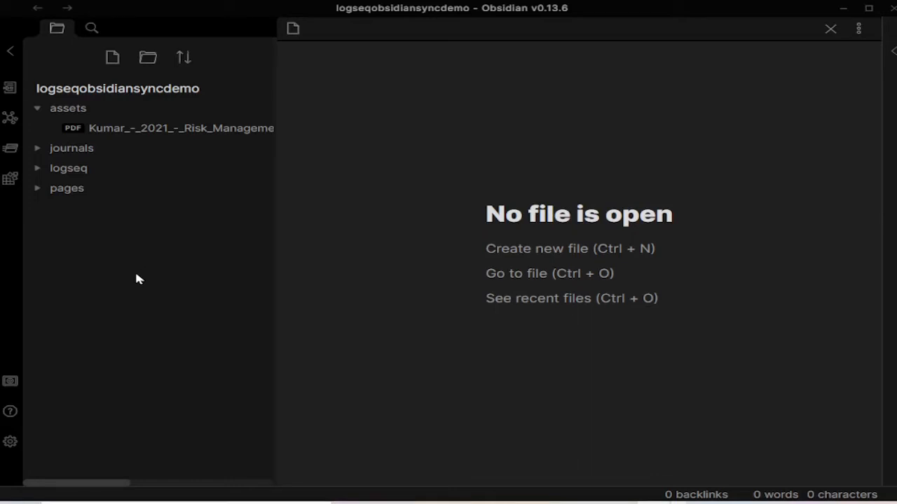
pyautogui.moveTo(135, 283)
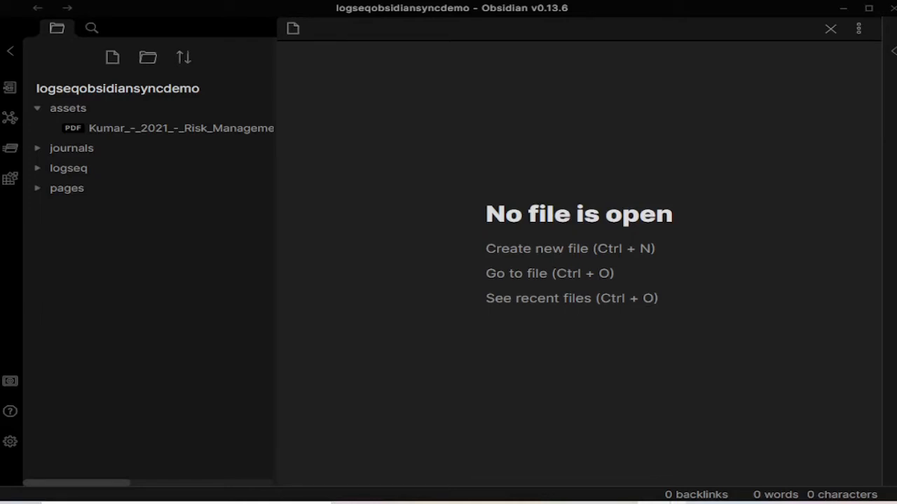
pyautogui.moveTo(8, 443)
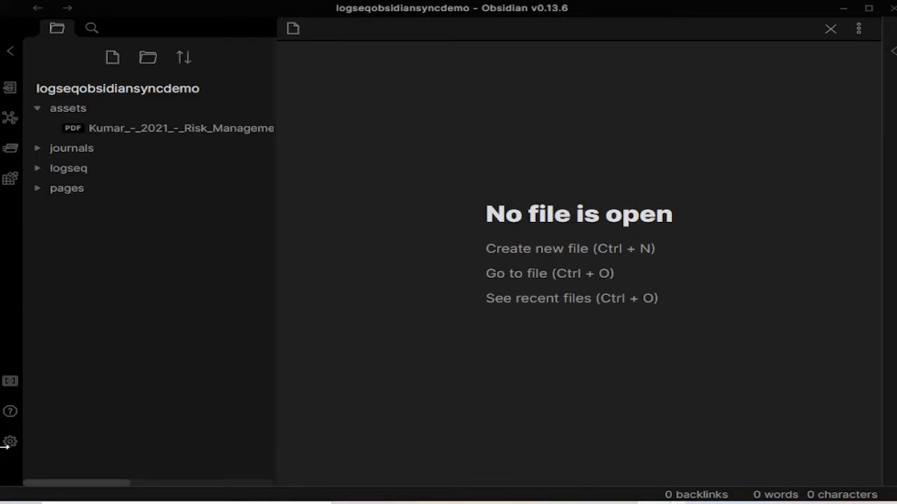
pyautogui.moveTo(11, 441)
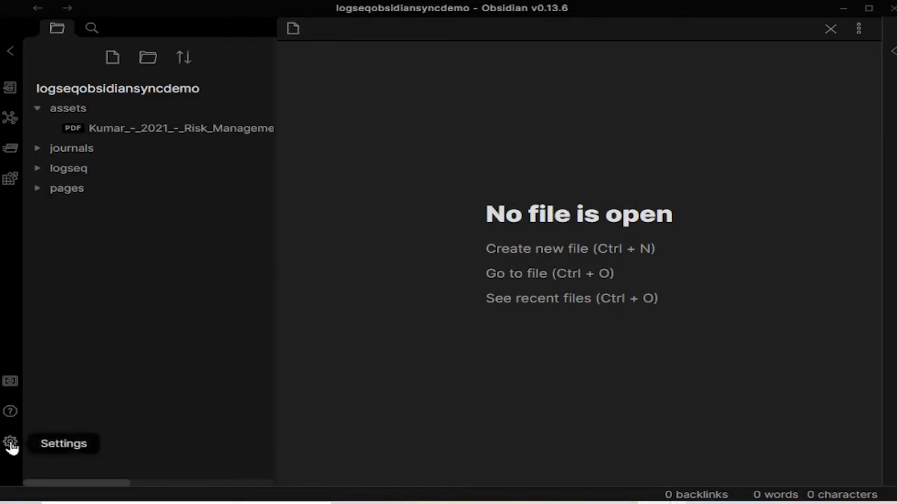
# In Files & Links, store new notes in the pages folder.
pyautogui.click(10, 443)
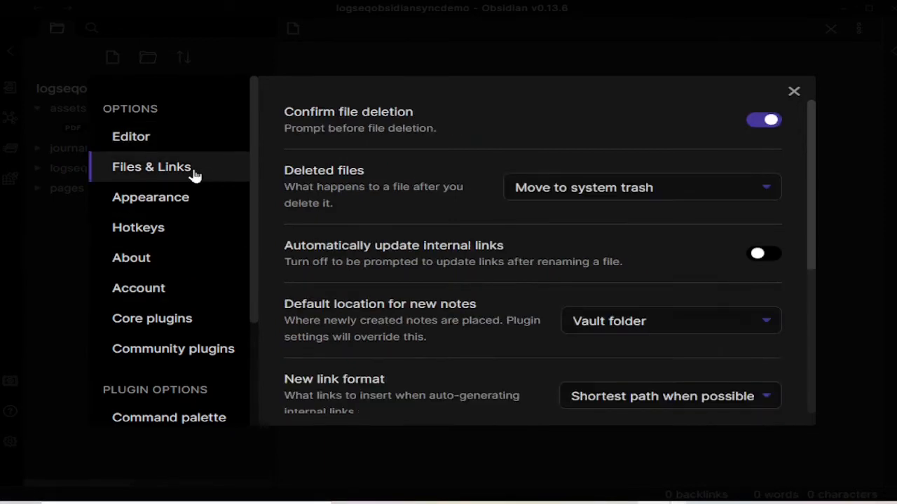
pyautogui.moveTo(298, 204)
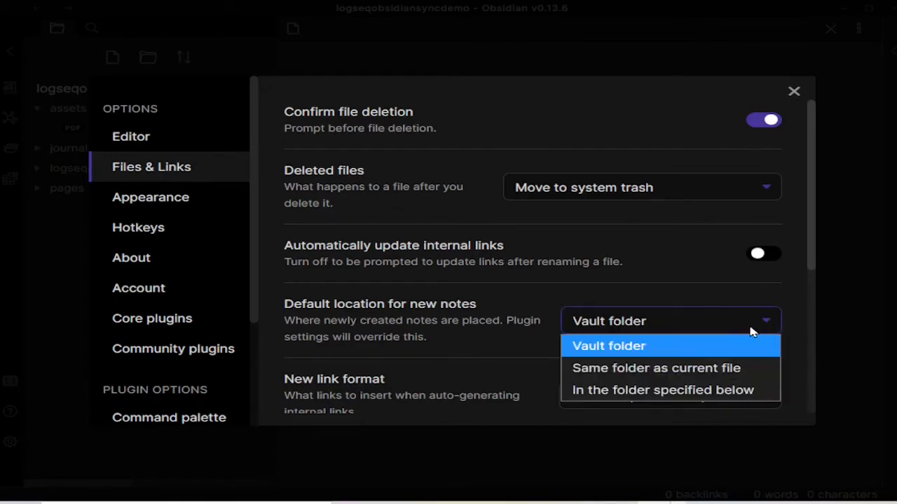
pyautogui.click(661, 389)
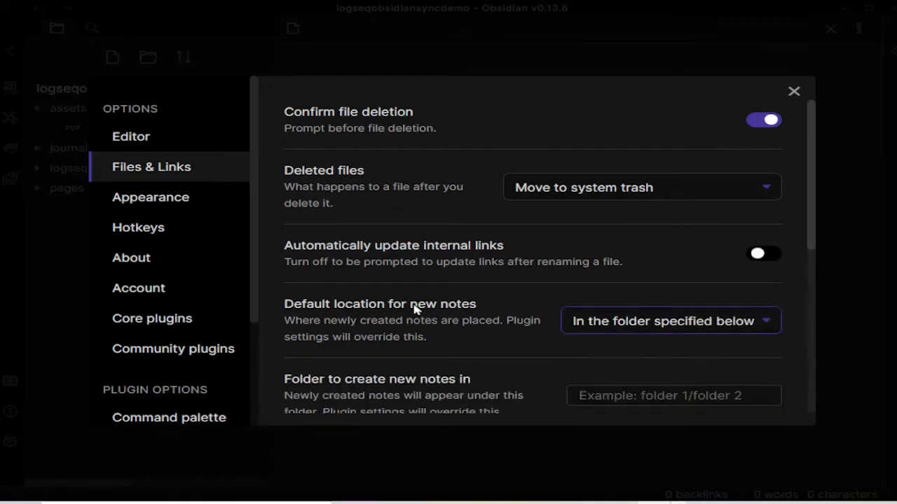
pyautogui.scroll(-3)
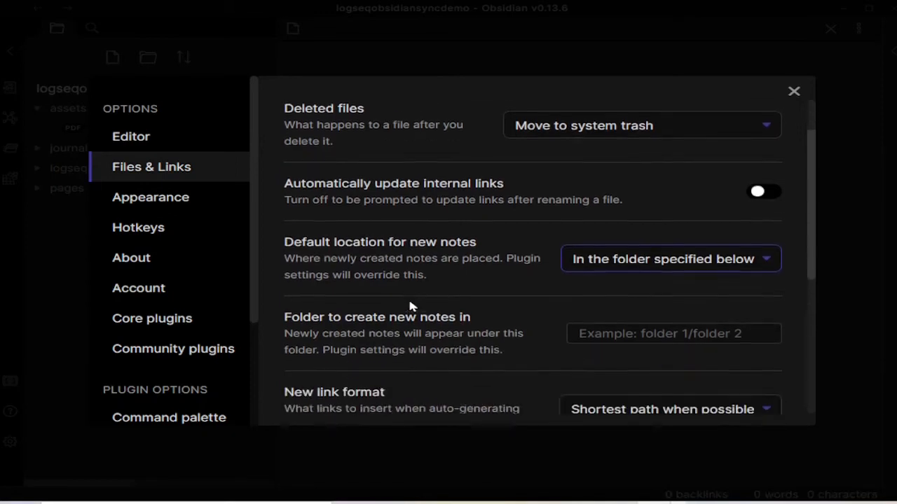
pyautogui.click(673, 326)
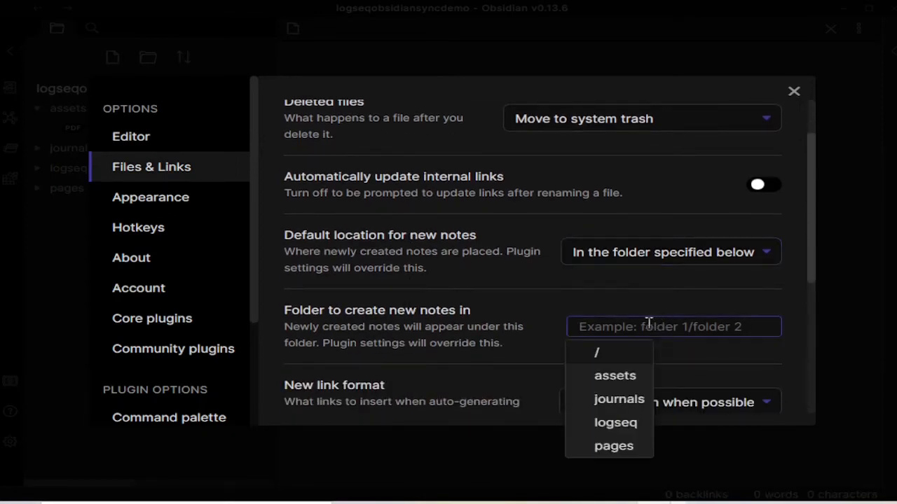
pyautogui.click(614, 445)
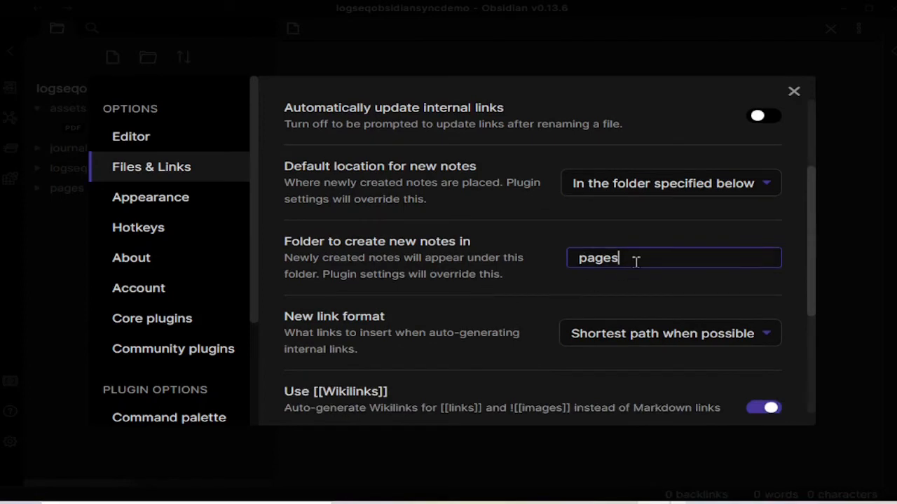
# Set new link format to Relative path and turn off Wikilinks.
pyautogui.scroll(-3)
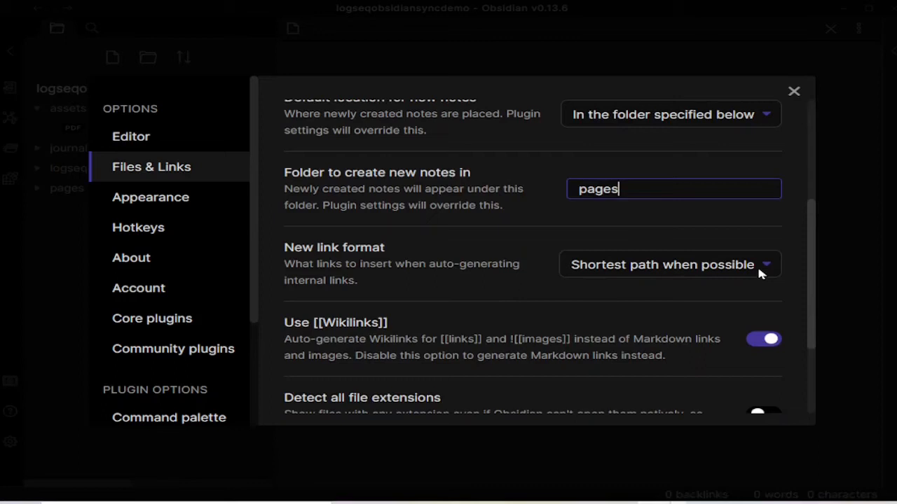
pyautogui.click(670, 265)
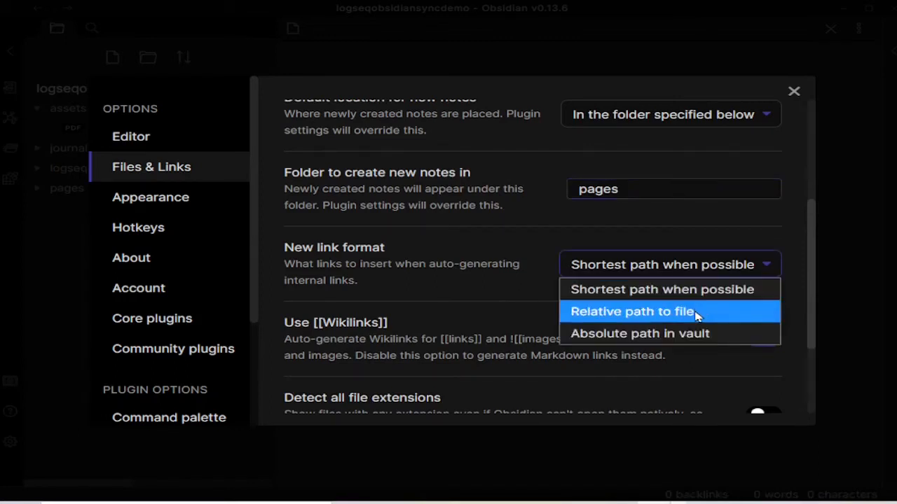
pyautogui.click(634, 311)
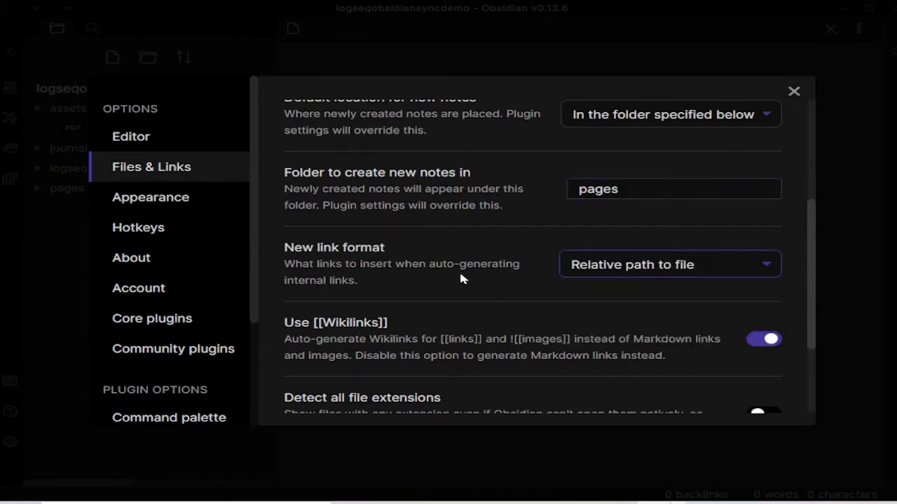
pyautogui.scroll(-3)
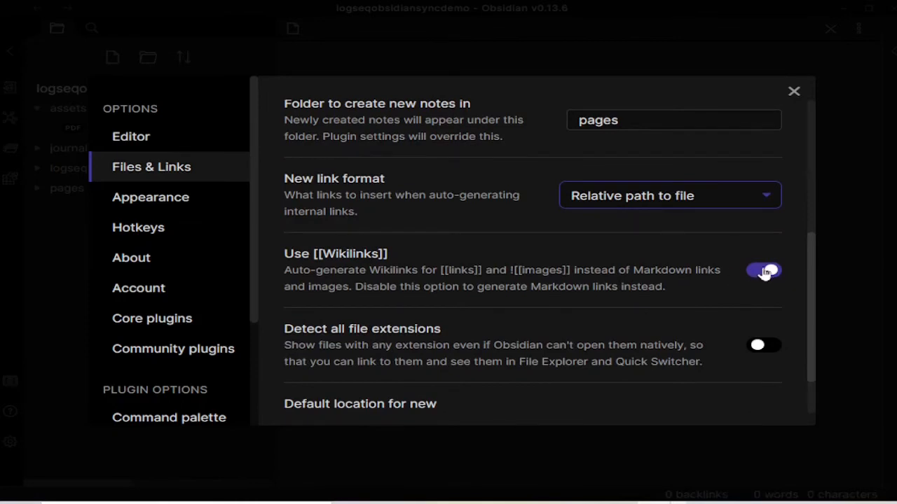
pyautogui.click(762, 270)
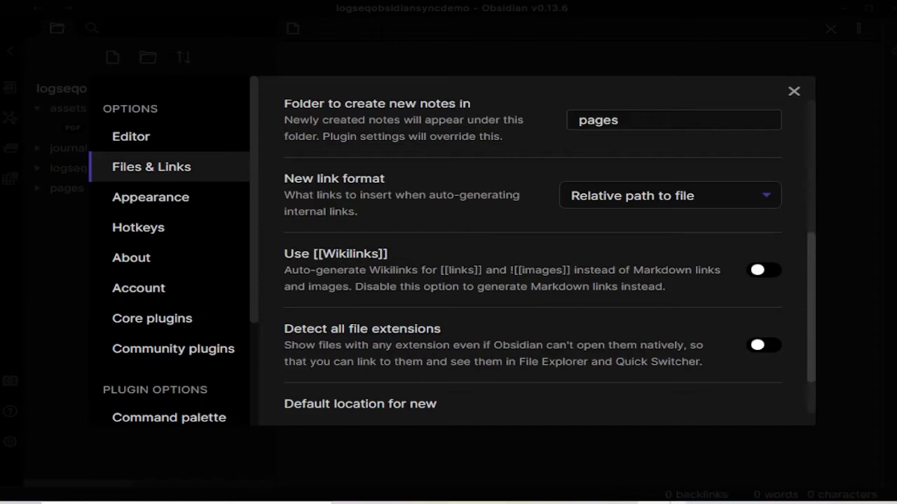
pyautogui.moveTo(415, 288)
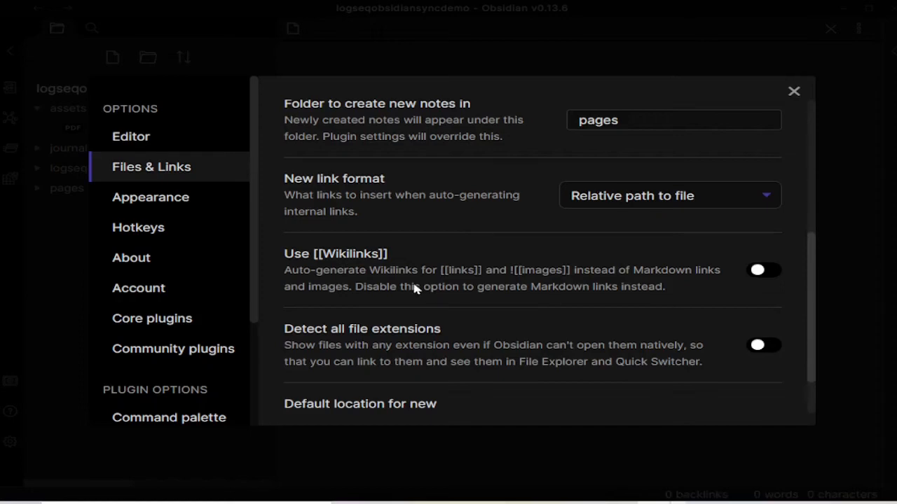
pyautogui.moveTo(451, 245)
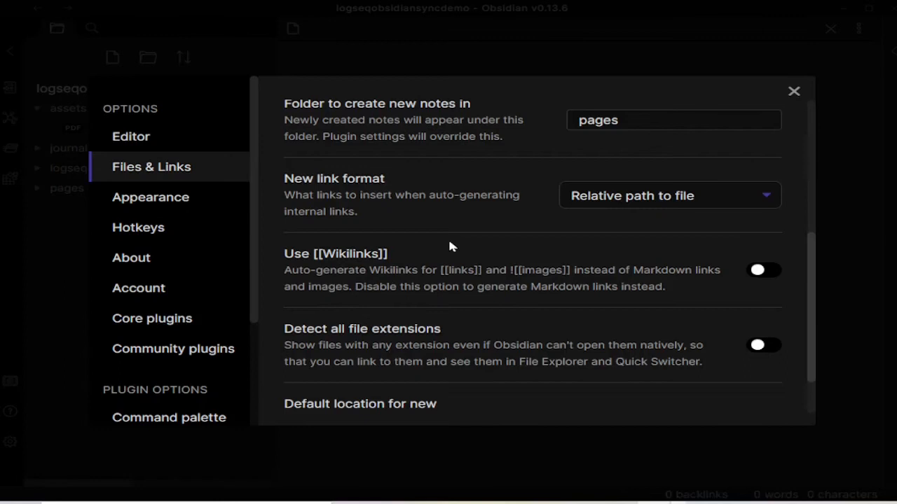
# Store new attachments in the assets folder.
pyautogui.scroll(-3)
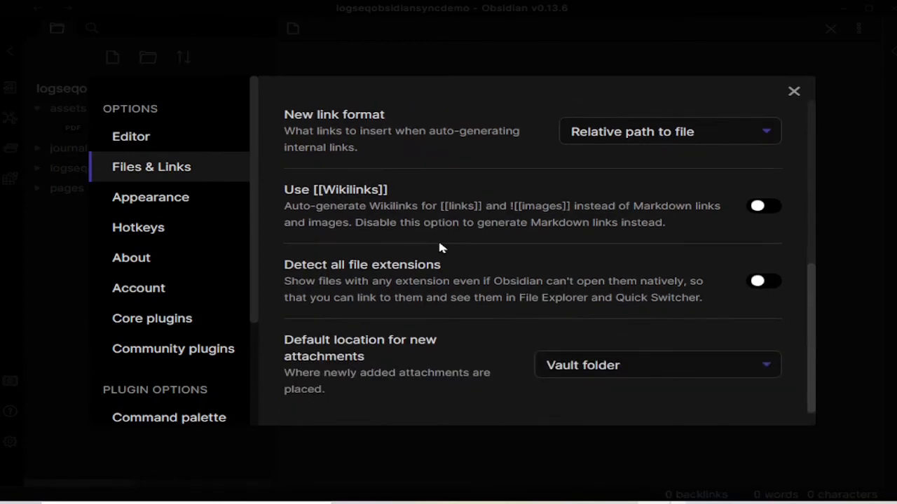
pyautogui.click(657, 364)
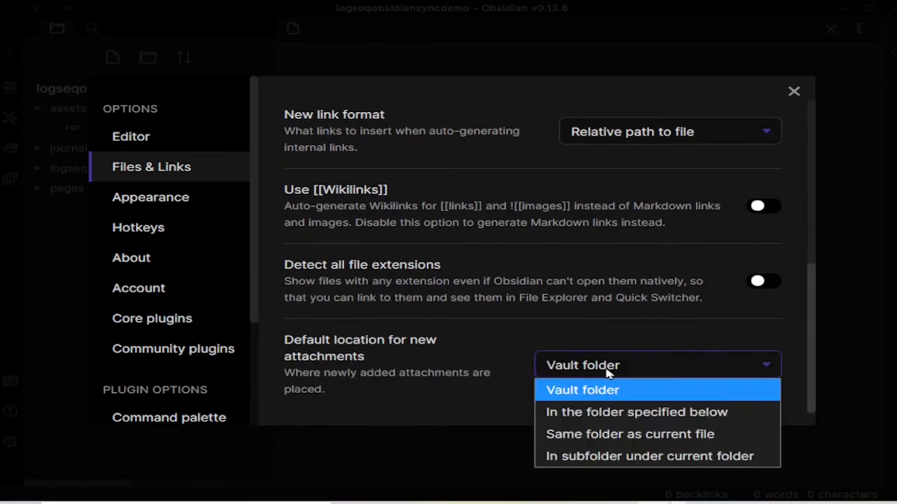
pyautogui.click(636, 412)
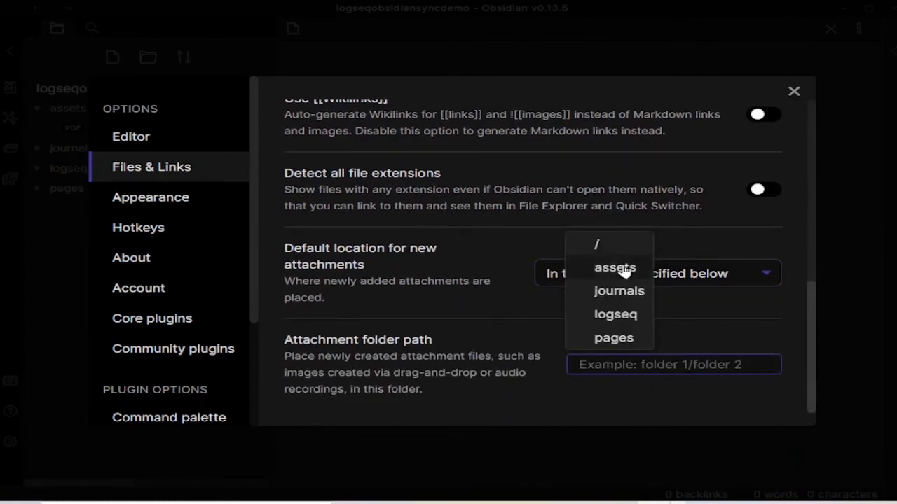
pyautogui.click(614, 267)
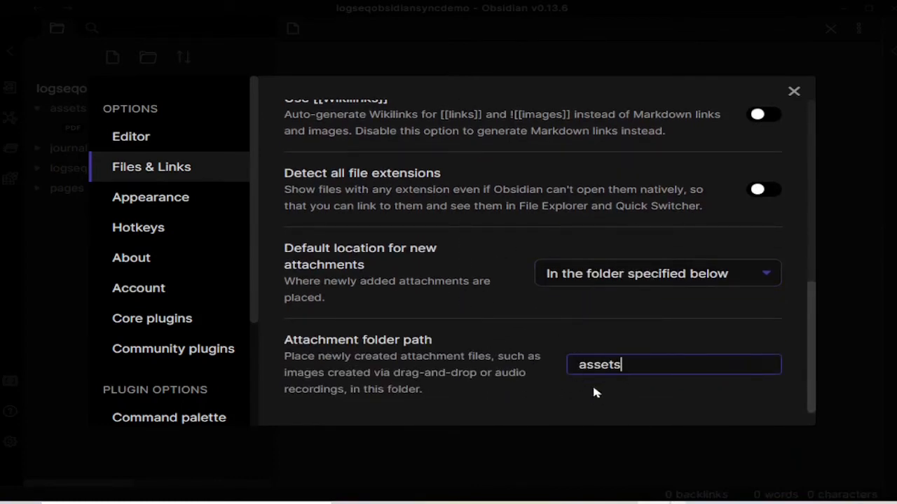
pyautogui.scroll(3)
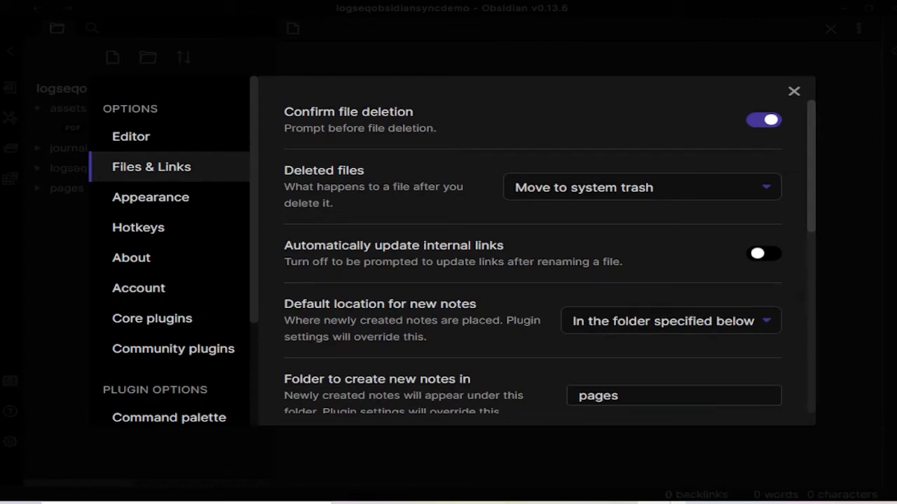
pyautogui.moveTo(792, 91)
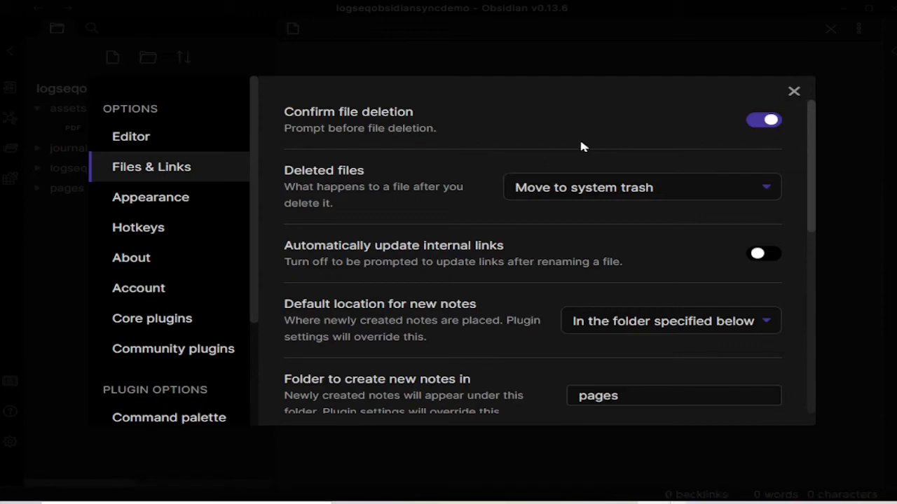
pyautogui.moveTo(521, 165)
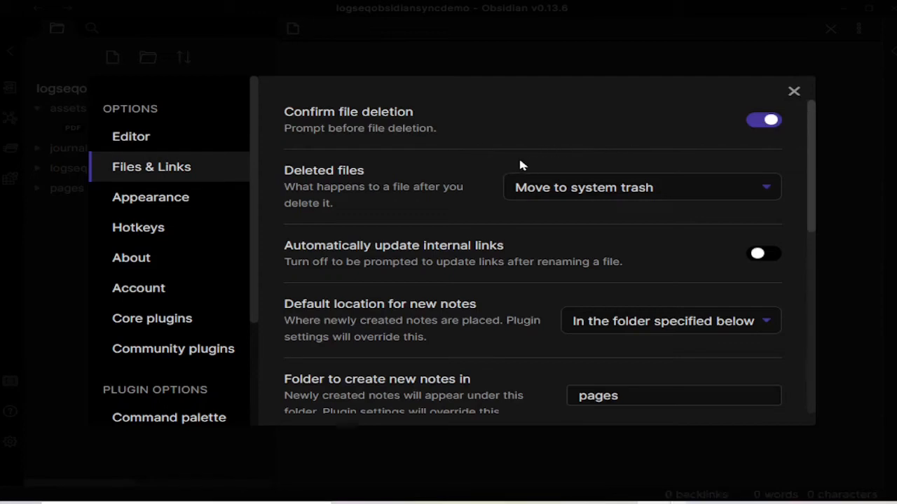
pyautogui.moveTo(164, 326)
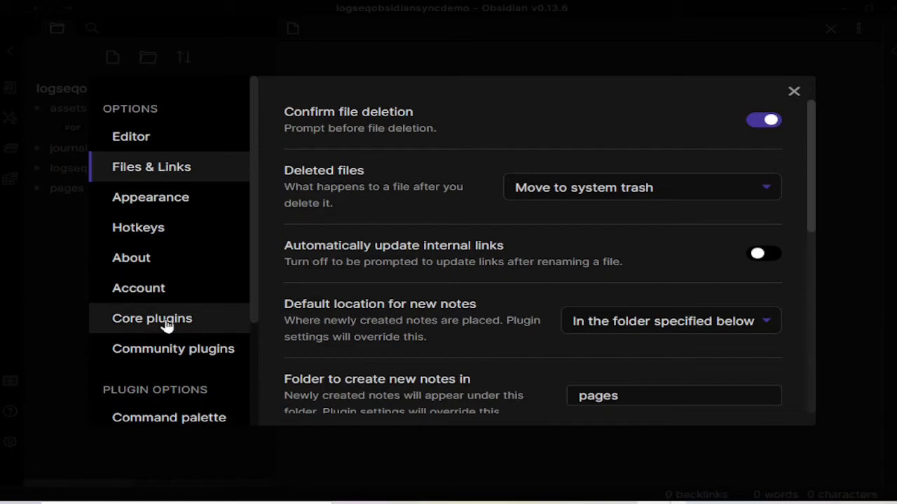
# Enable the Daily notes plugin in the Core plugins list.
pyautogui.click(151, 318)
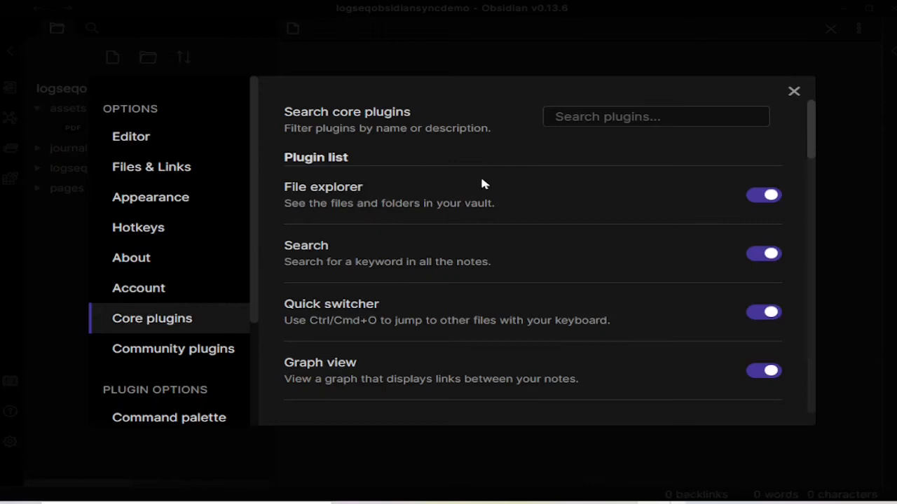
pyautogui.scroll(-3)
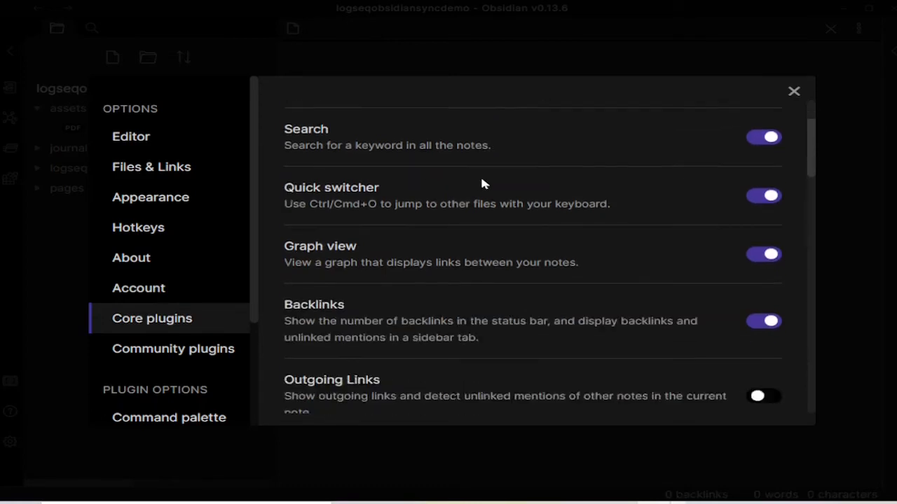
pyautogui.scroll(-3)
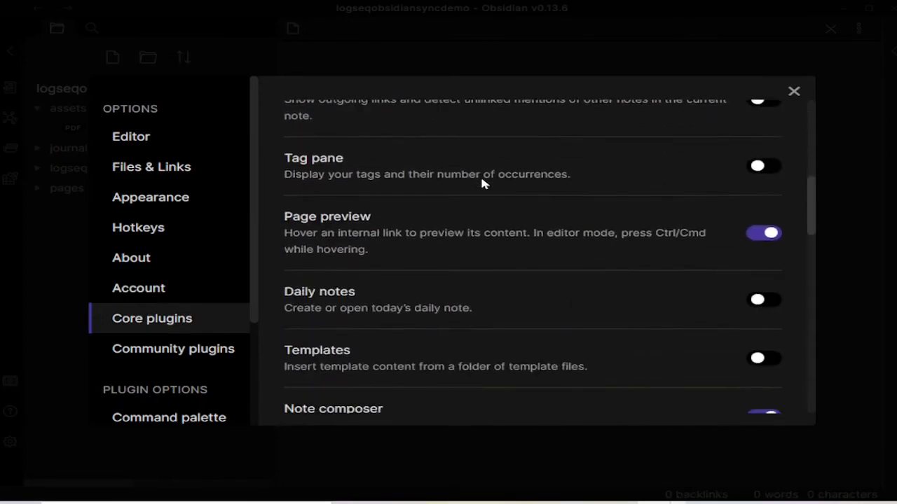
pyautogui.click(764, 300)
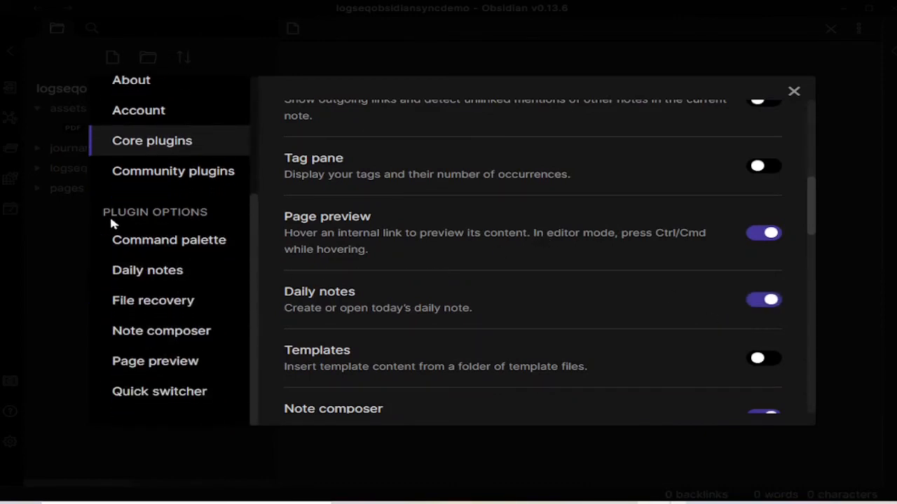
pyautogui.moveTo(148, 270)
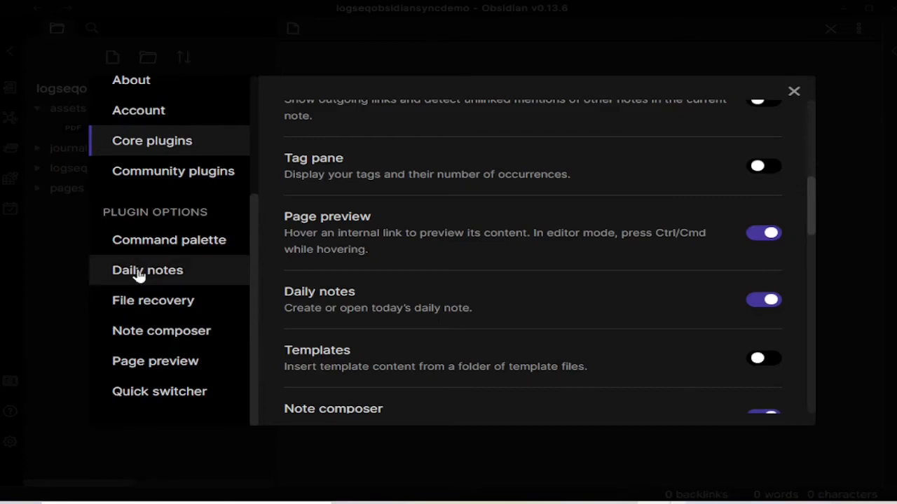
# In Daily notes options, set the new file location to the journals folder.
pyautogui.click(147, 269)
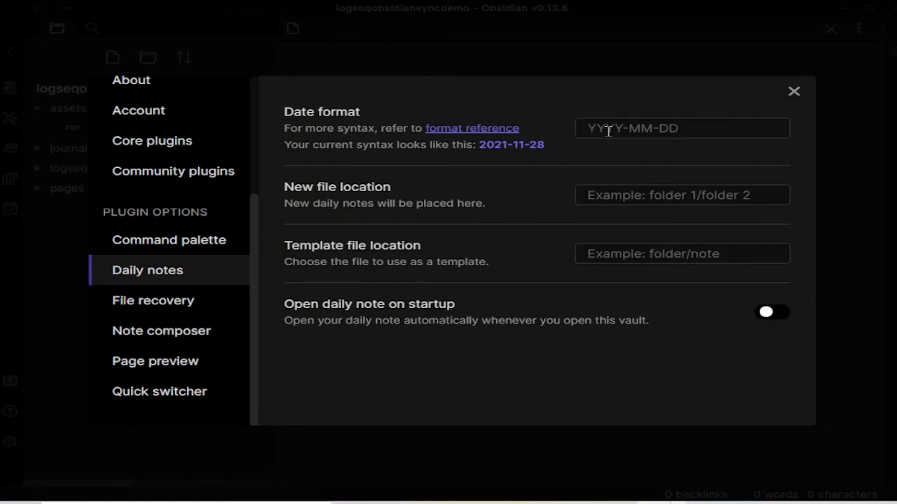
pyautogui.moveTo(587, 138)
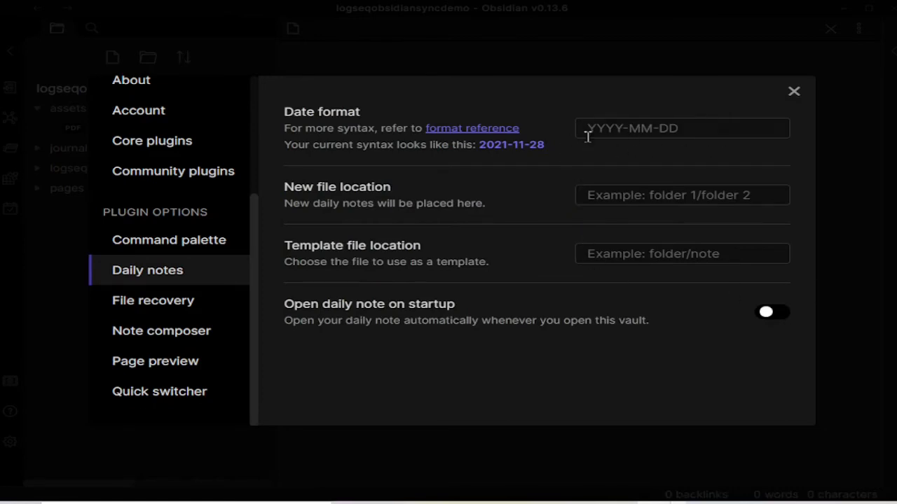
pyautogui.moveTo(619, 131)
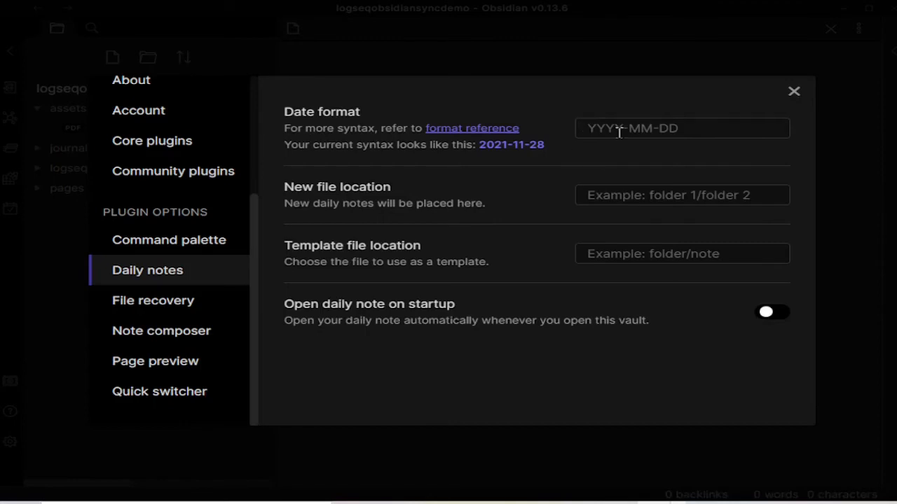
pyautogui.moveTo(447, 193)
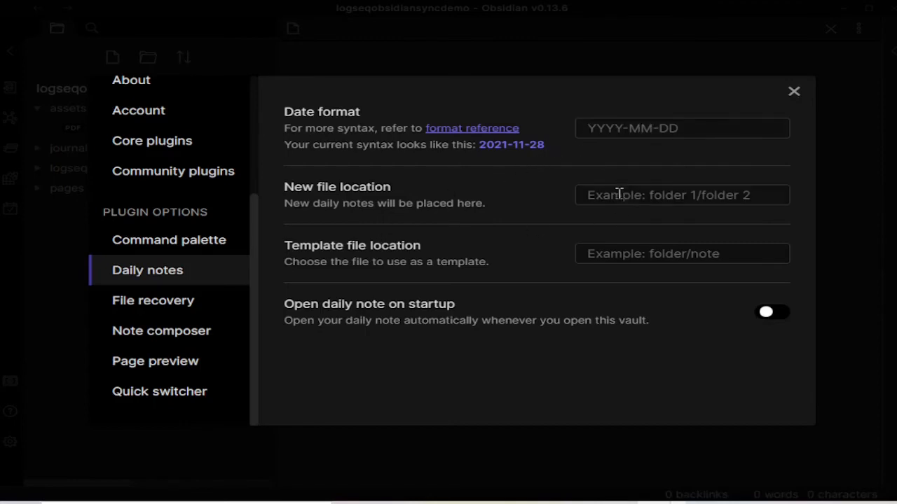
pyautogui.click(681, 195)
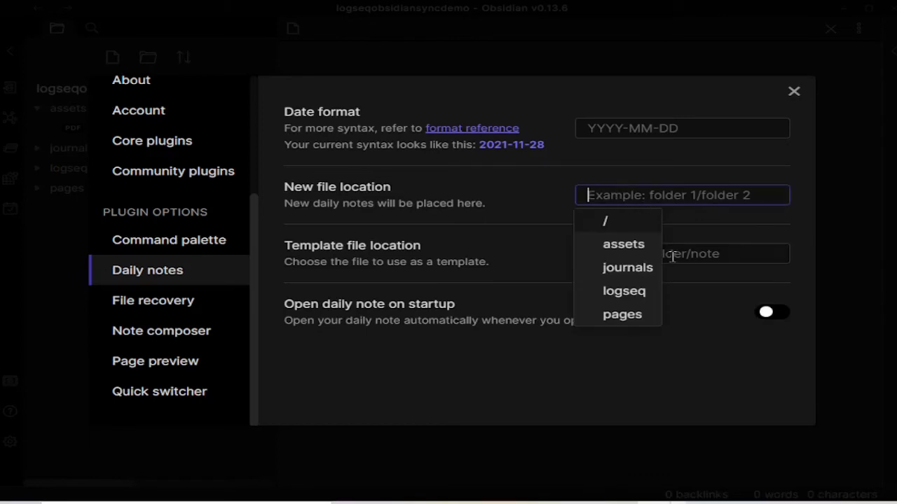
pyautogui.click(627, 268)
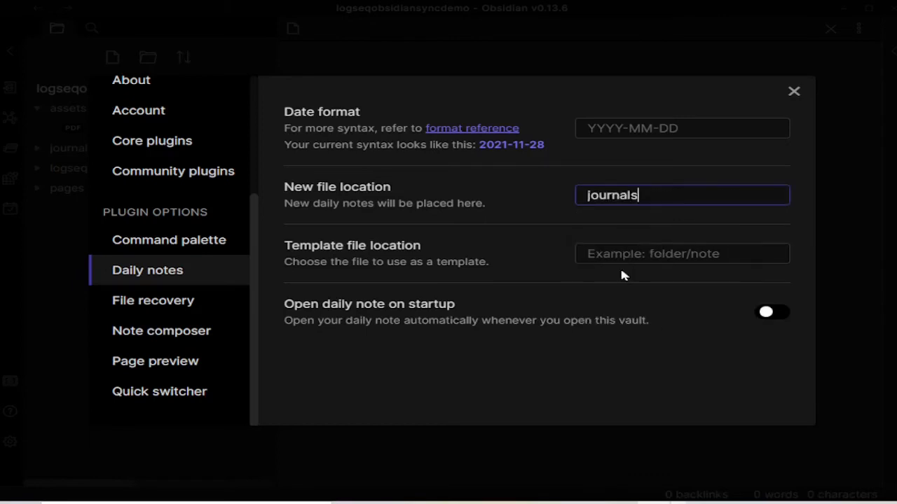
pyautogui.moveTo(661, 222)
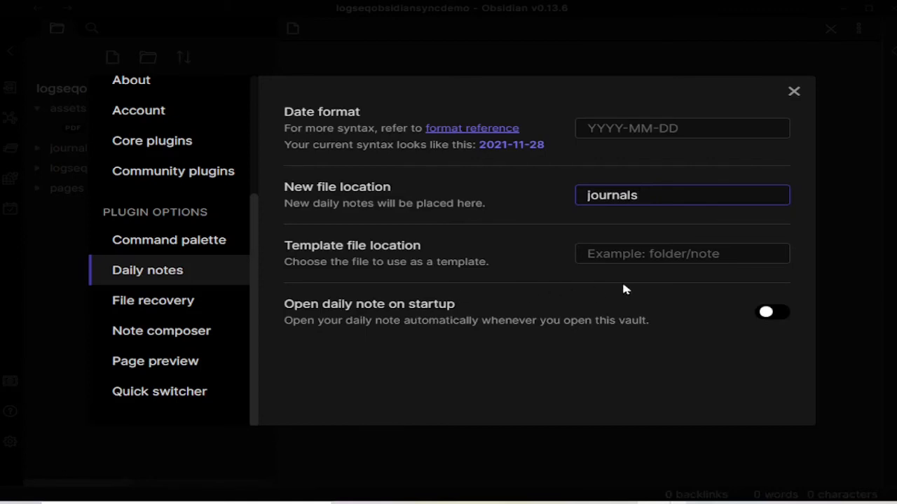
pyautogui.moveTo(505, 360)
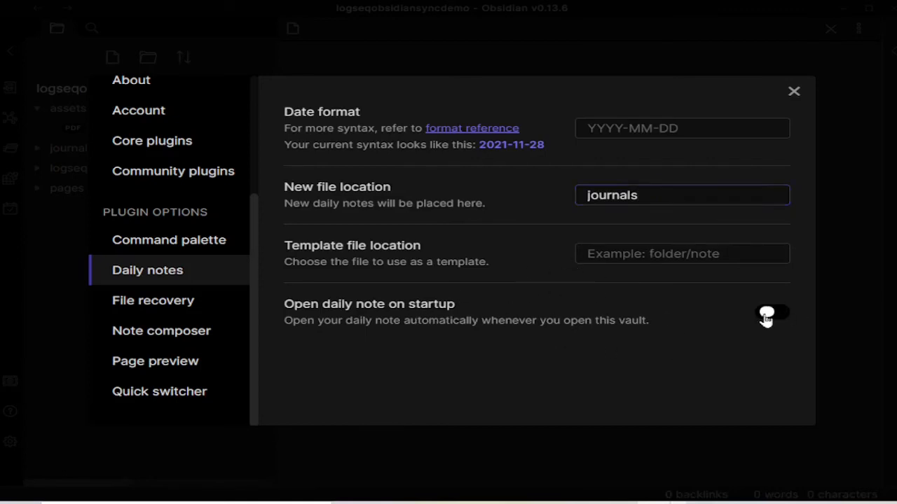
# Enable Open daily note on startup and close the settings.
pyautogui.click(775, 312)
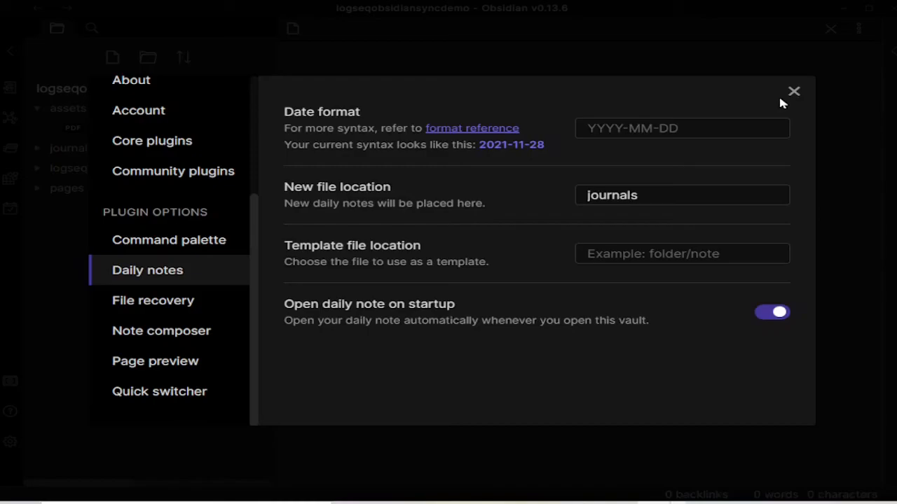
pyautogui.click(793, 89)
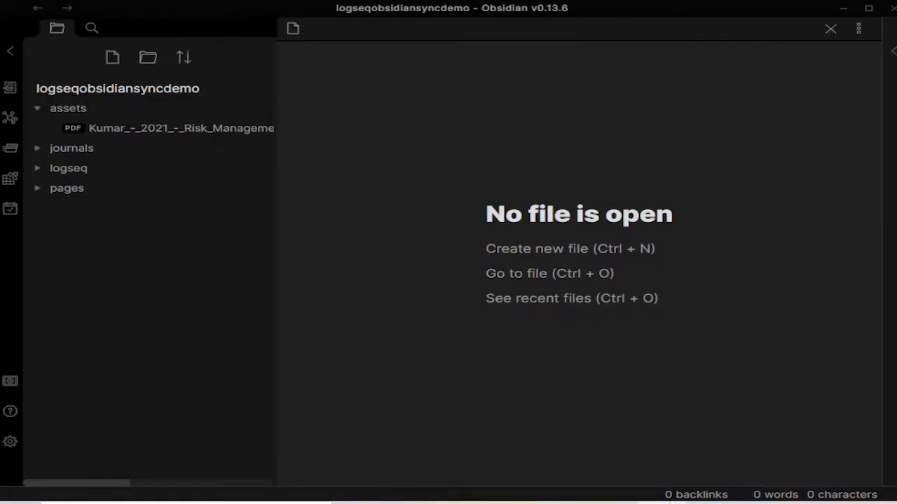
pyautogui.moveTo(7, 345)
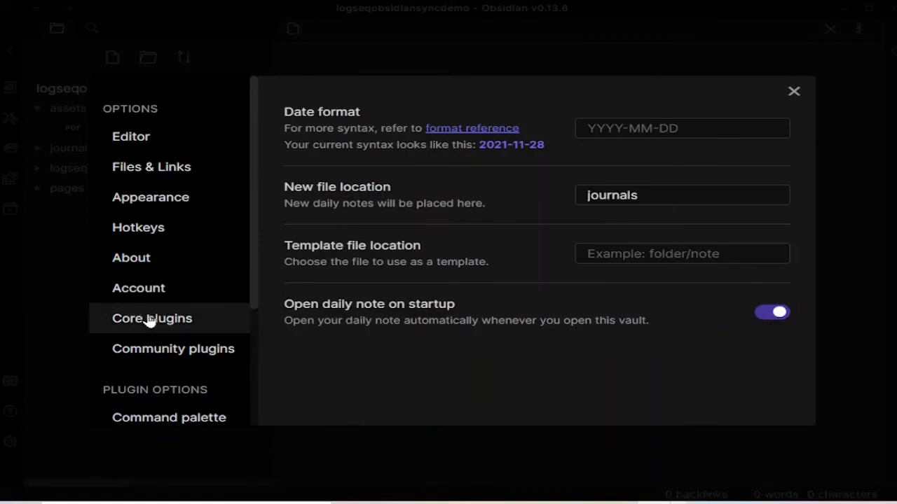
# Open Community plugins settings and begin turning off Safe mode.
pyautogui.click(173, 349)
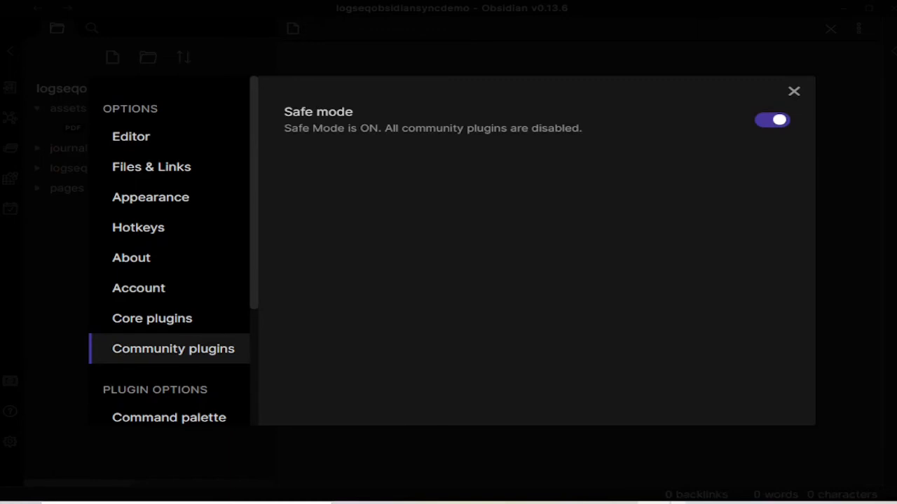
pyautogui.moveTo(712, 223)
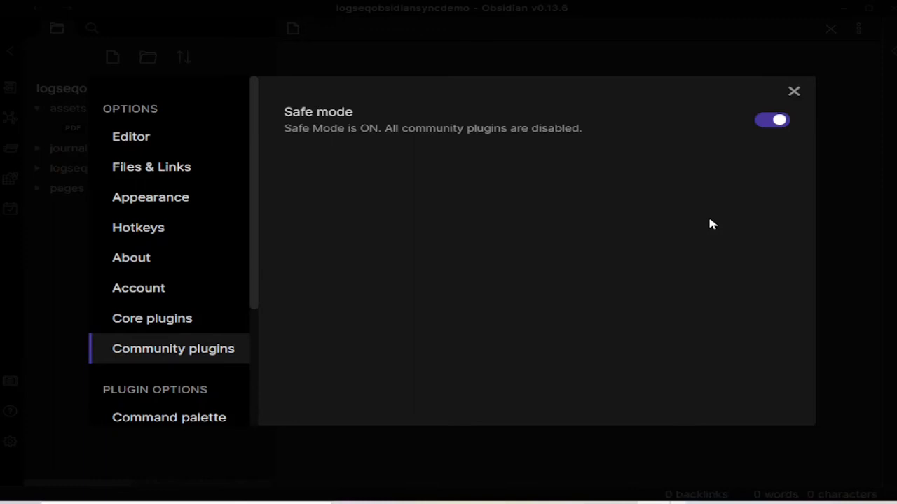
pyautogui.moveTo(585, 255)
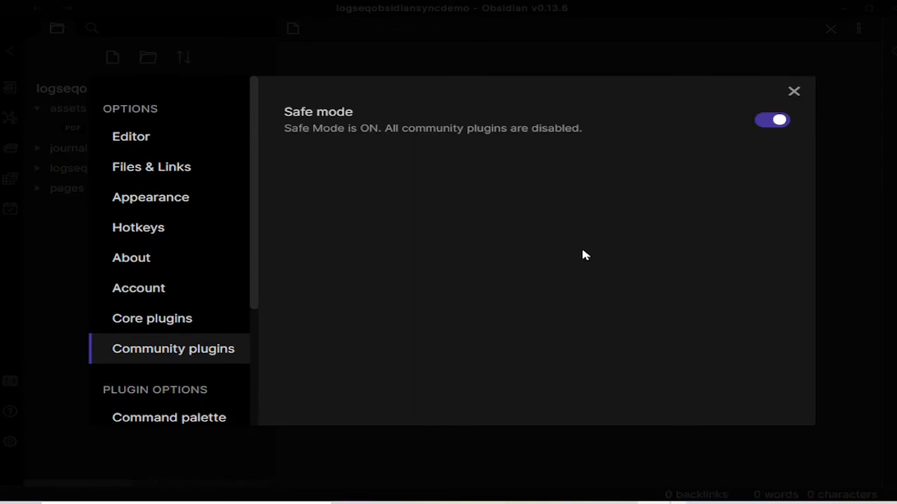
pyautogui.moveTo(582, 258)
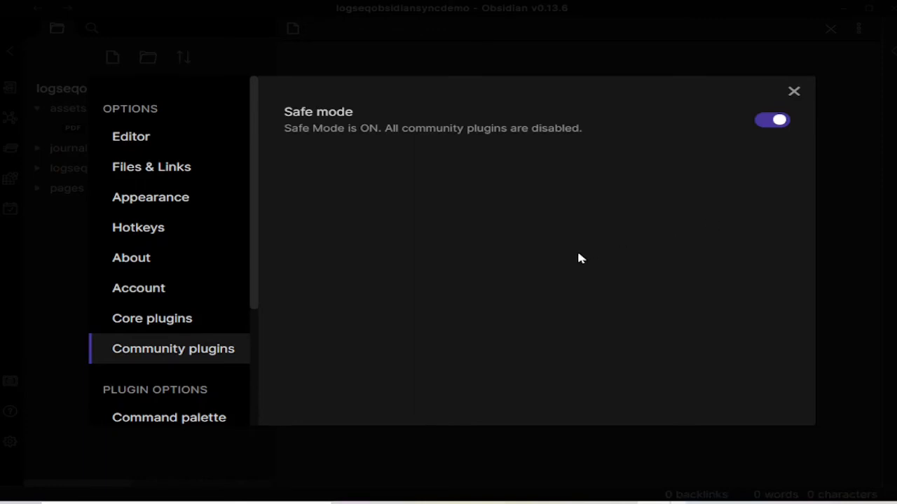
pyautogui.moveTo(564, 252)
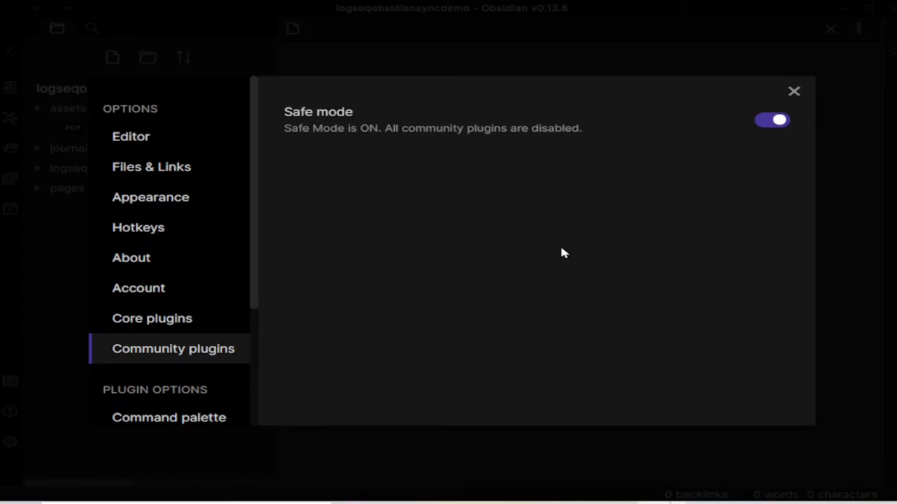
pyautogui.click(771, 119)
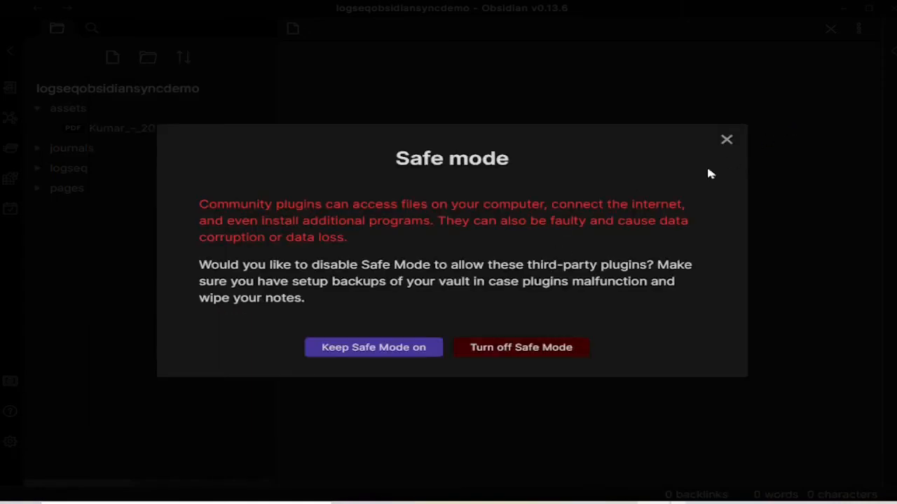
pyautogui.moveTo(619, 257)
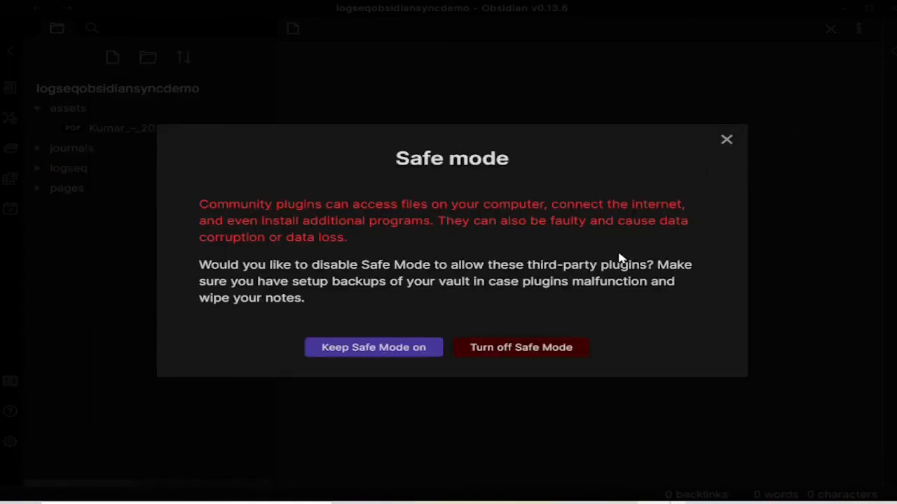
# Confirm turning Safe mode off and browse the community plugin catalogue.
pyautogui.click(521, 348)
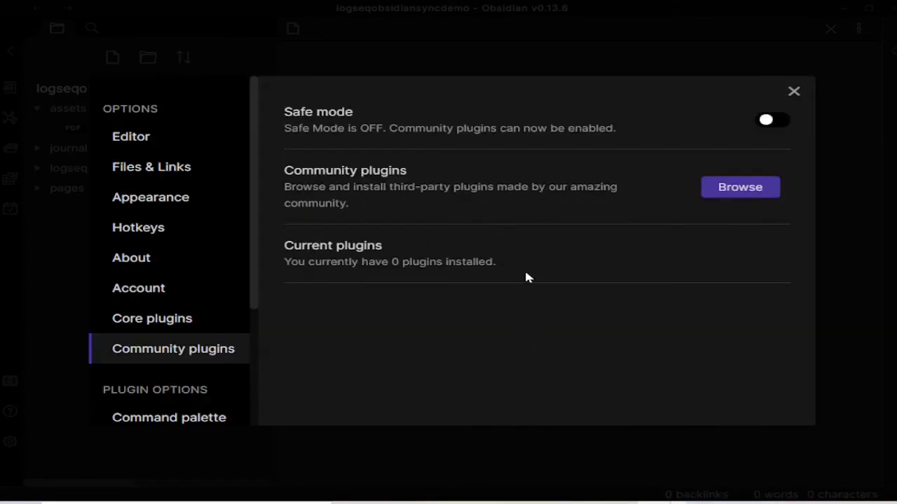
pyautogui.moveTo(467, 281)
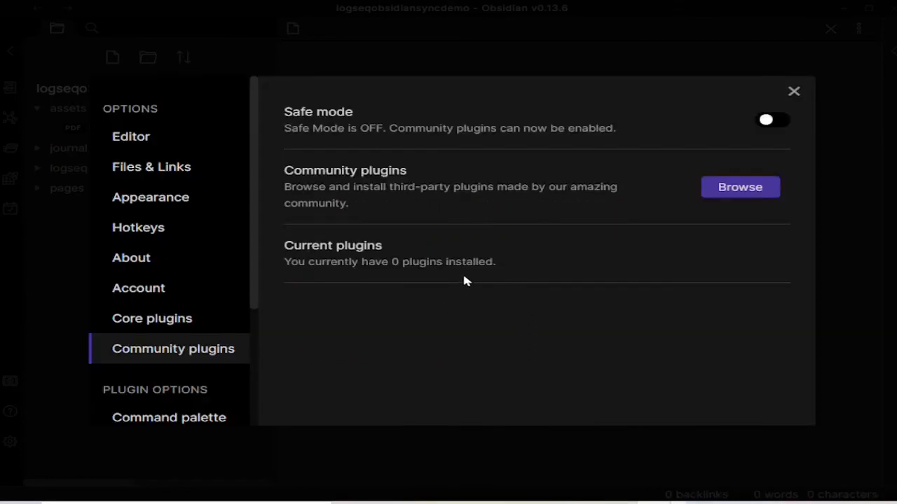
pyautogui.moveTo(570, 322)
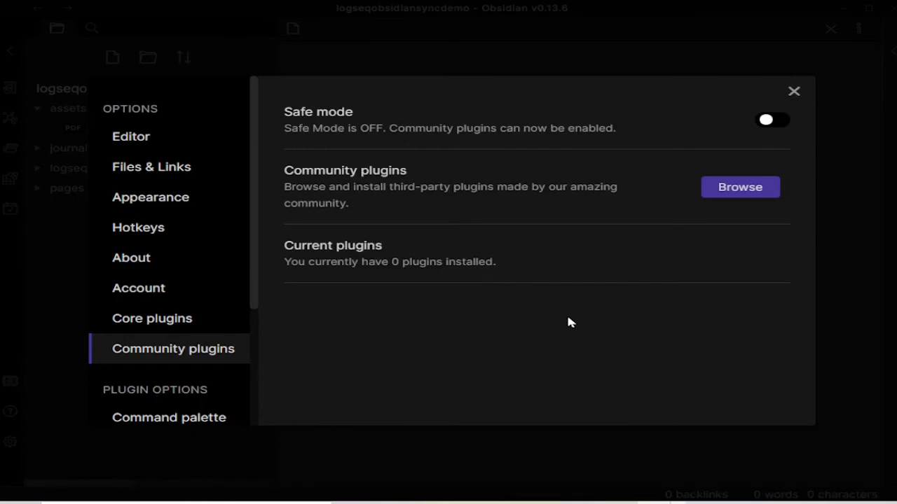
pyautogui.moveTo(553, 319)
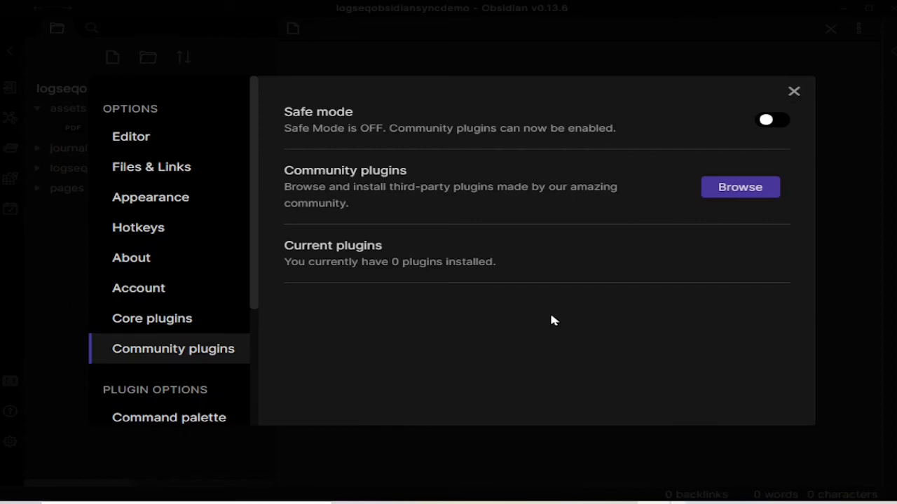
pyautogui.moveTo(684, 213)
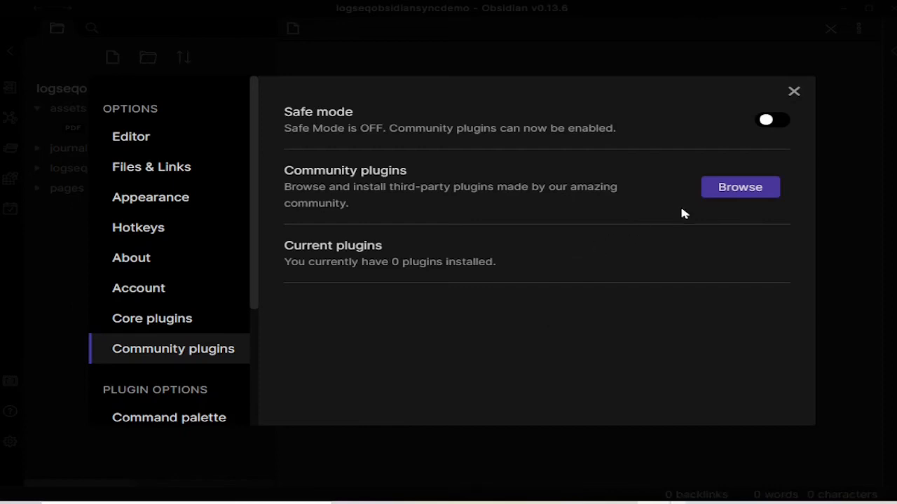
pyautogui.click(740, 188)
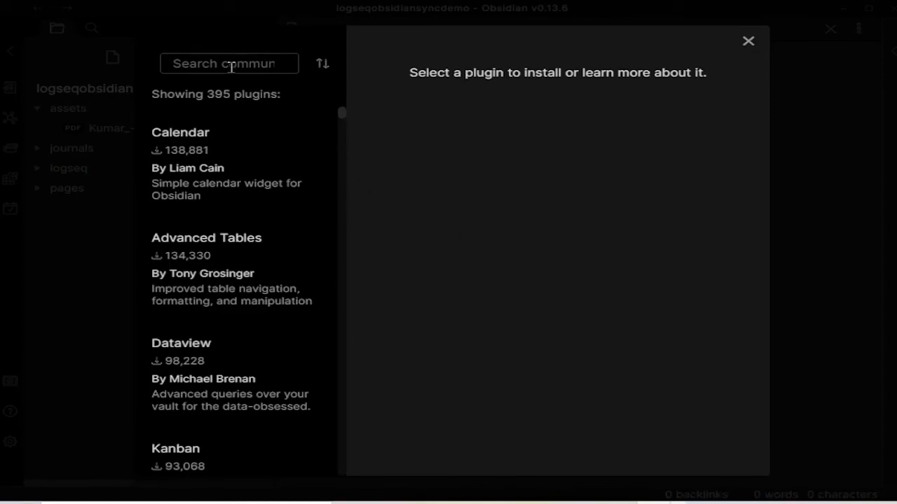
# Find the Outliner plugin by searching 'outlin', then install and enable it.
pyautogui.click(230, 63)
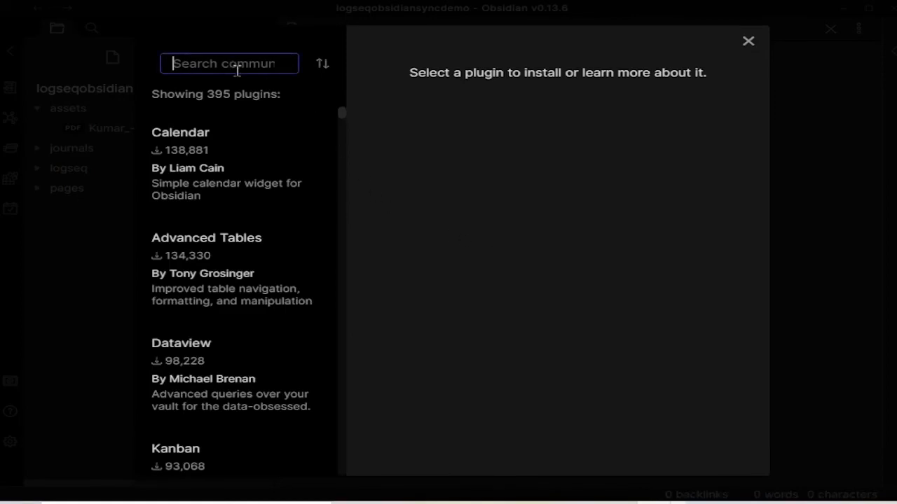
pyautogui.write('outlin')
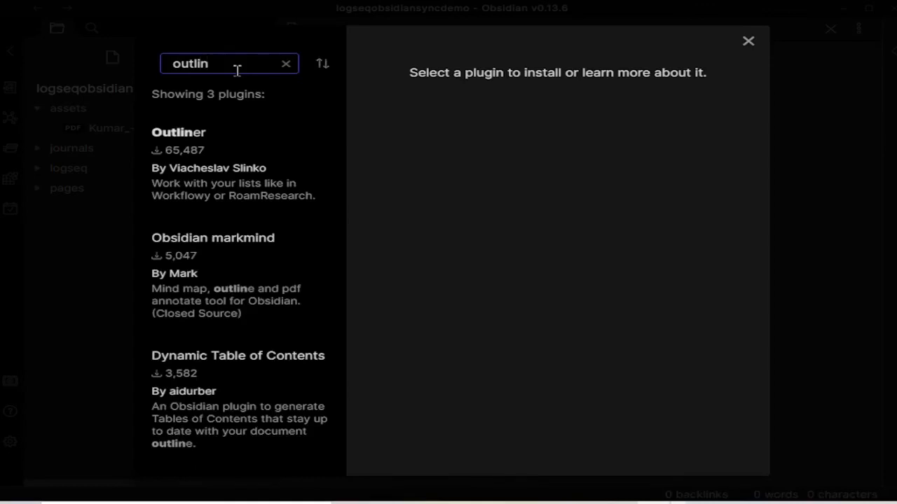
pyautogui.click(178, 132)
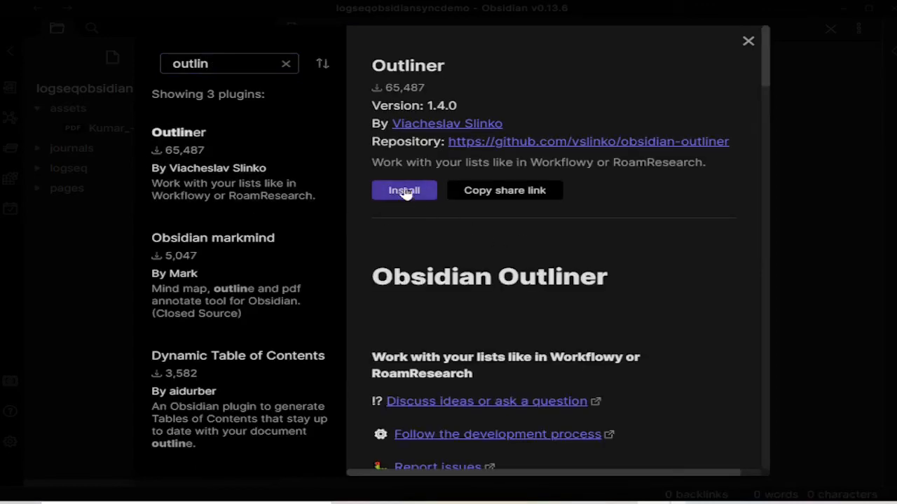
pyautogui.click(403, 191)
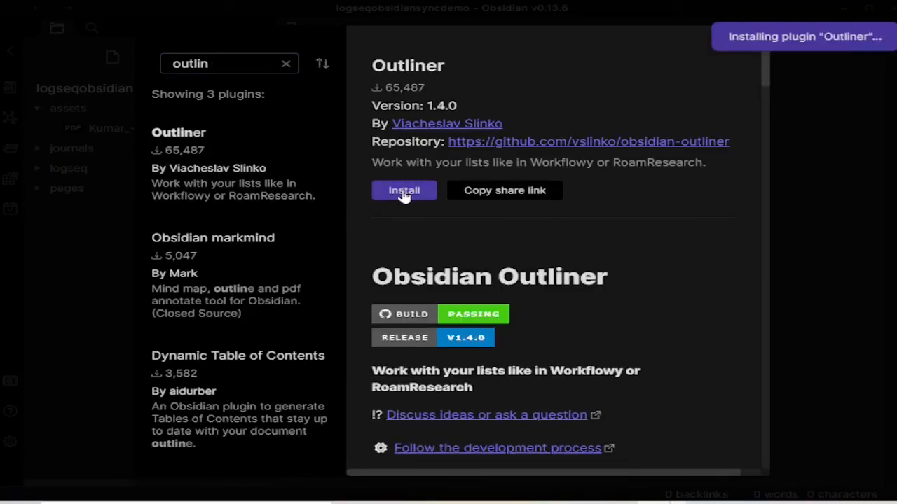
pyautogui.click(403, 191)
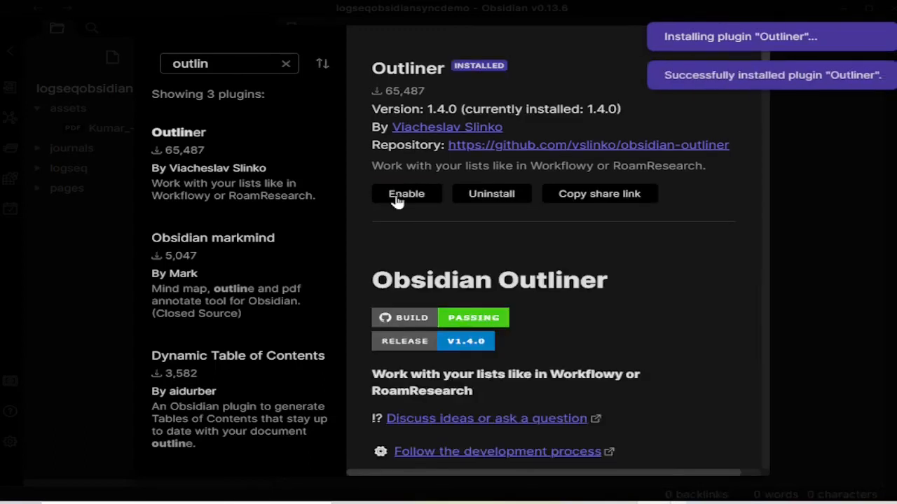
pyautogui.click(406, 193)
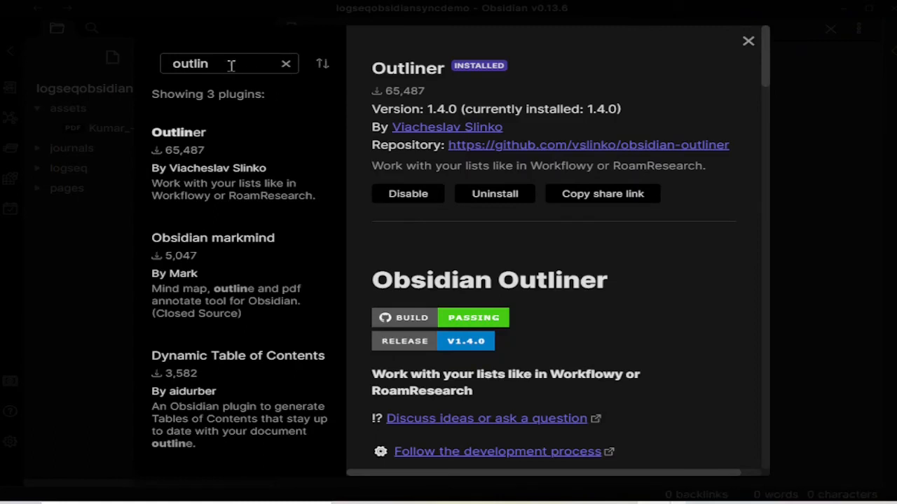
# Search 'zoom', install the Zoom plugin as the second community plugin, and close Settings.
pyautogui.write('zoom')
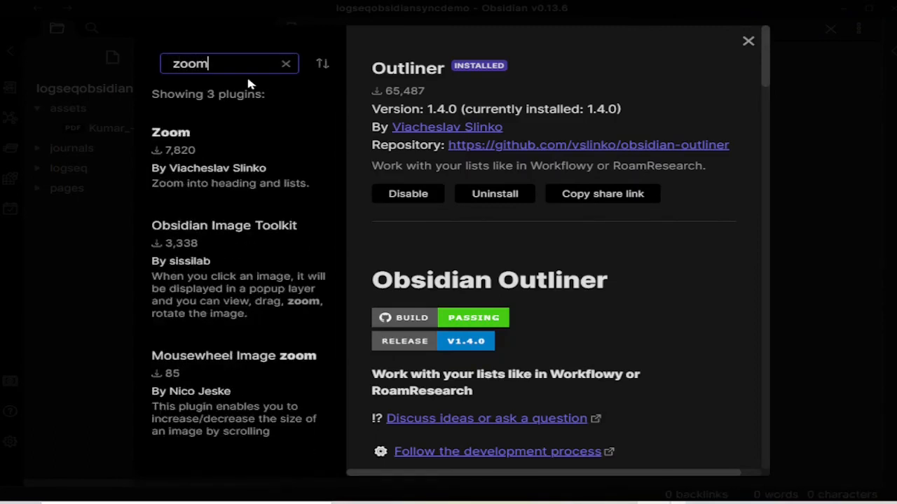
pyautogui.moveTo(211, 174)
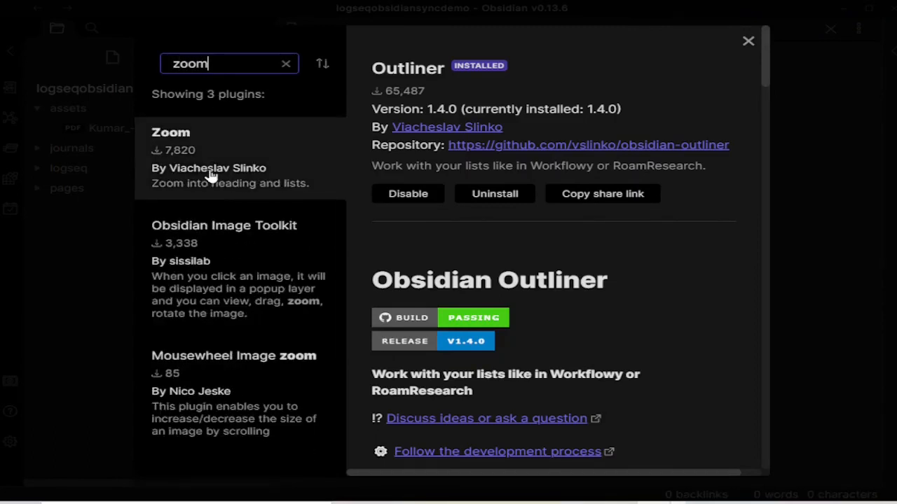
pyautogui.click(171, 132)
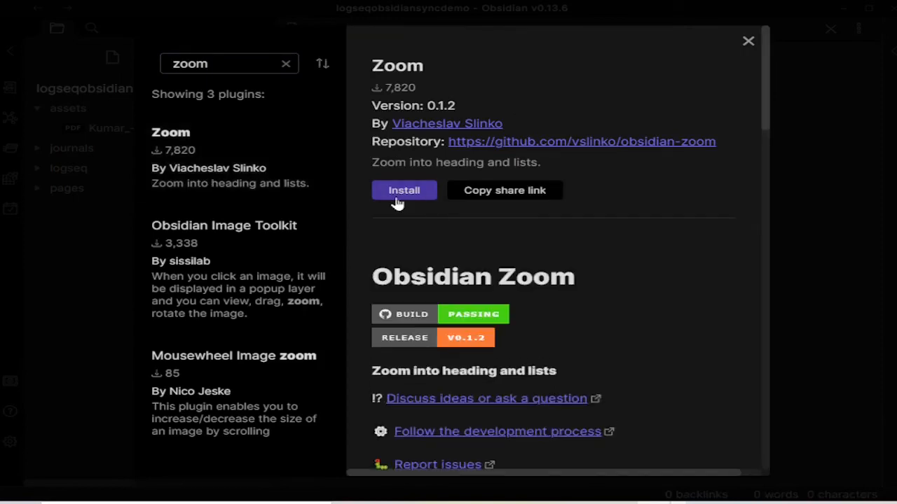
pyautogui.click(403, 191)
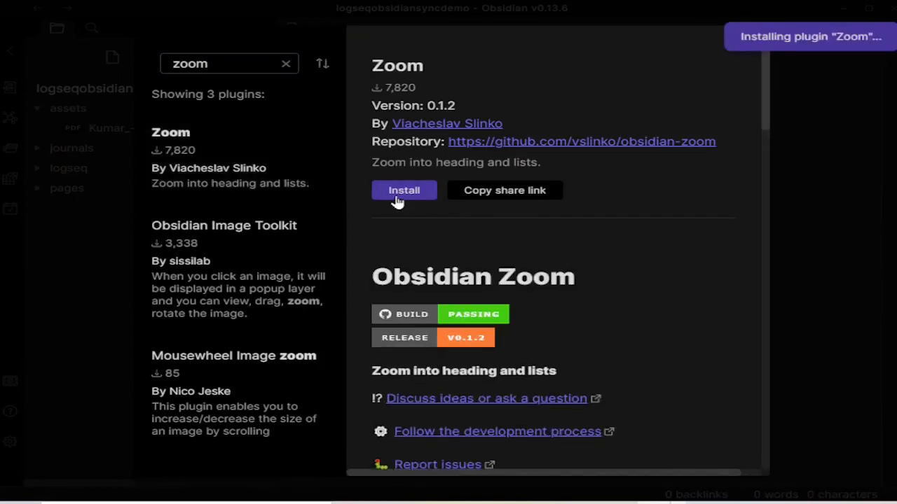
pyautogui.click(403, 191)
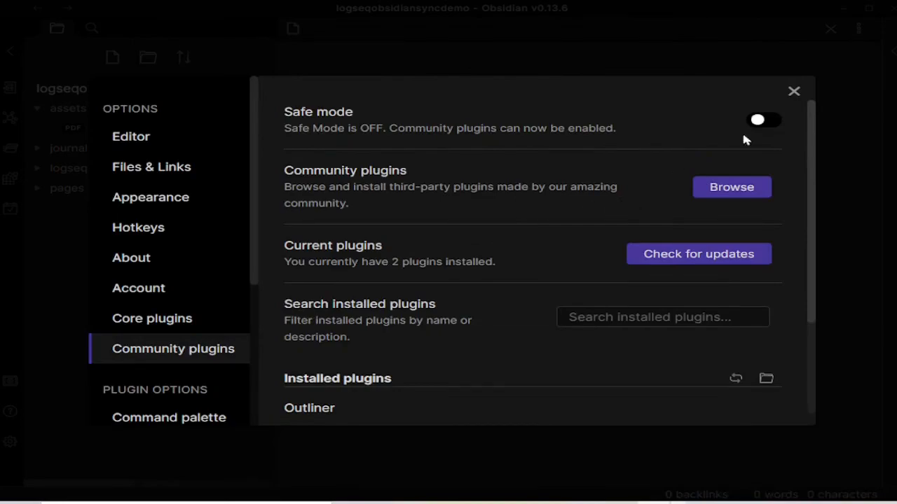
pyautogui.click(793, 91)
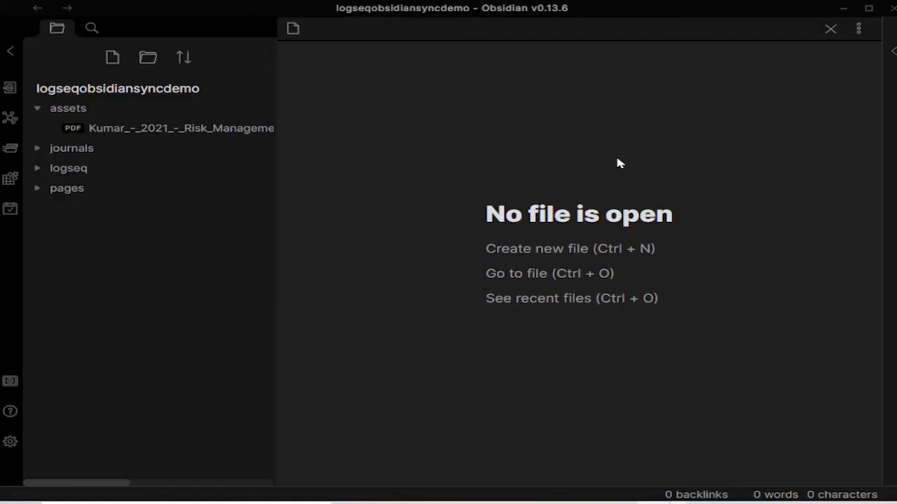
pyautogui.moveTo(442, 205)
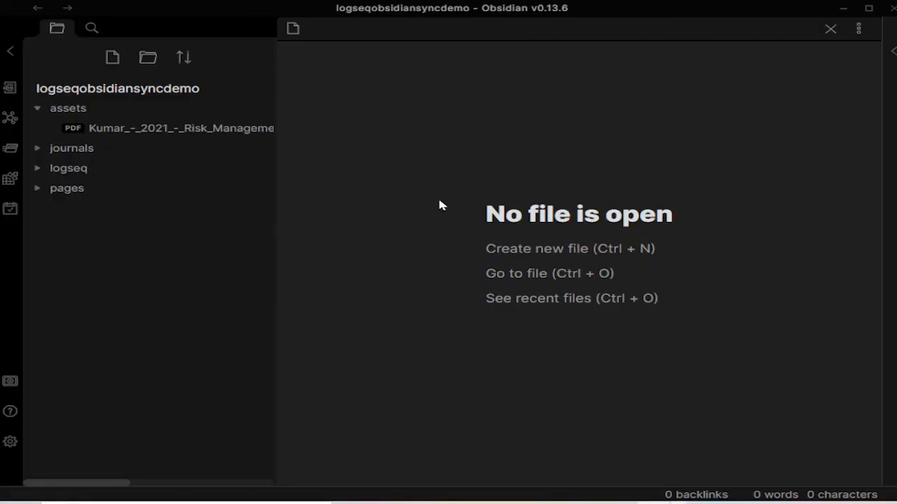
pyautogui.moveTo(423, 44)
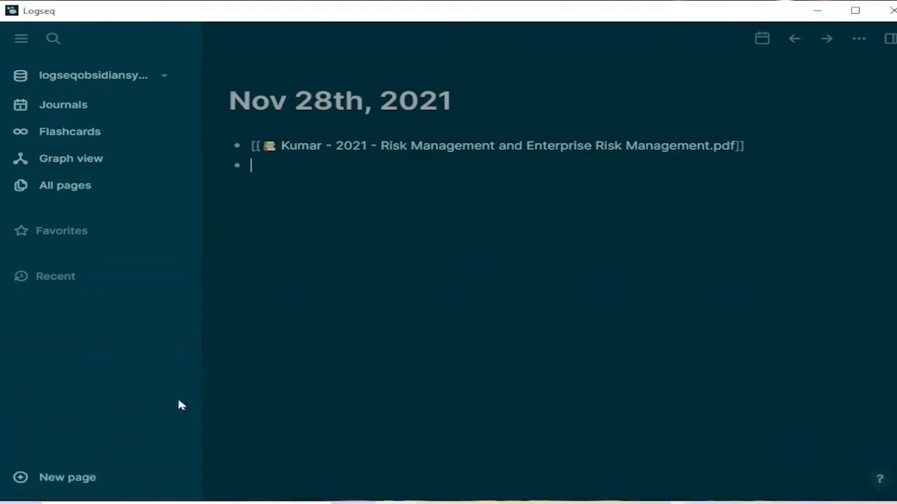
pyautogui.moveTo(854, 39)
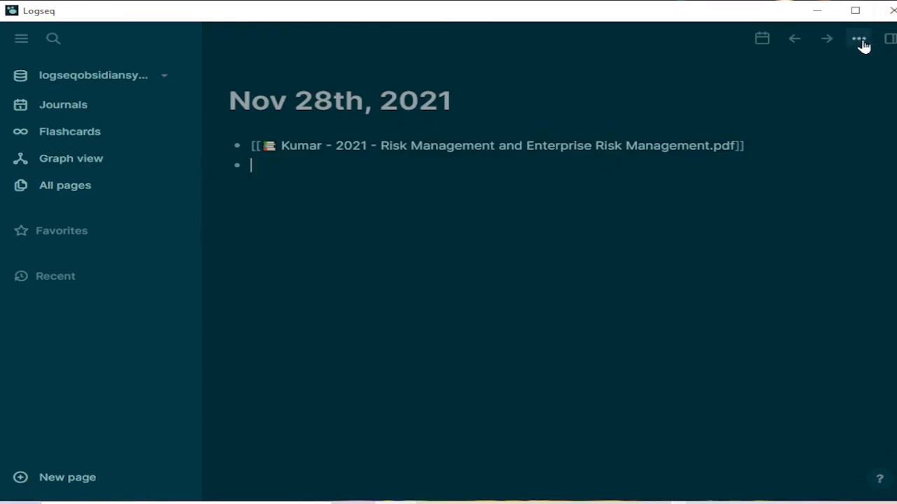
# Reach Logseq's Editor settings and scroll to the Preferred date format option.
pyautogui.click(858, 40)
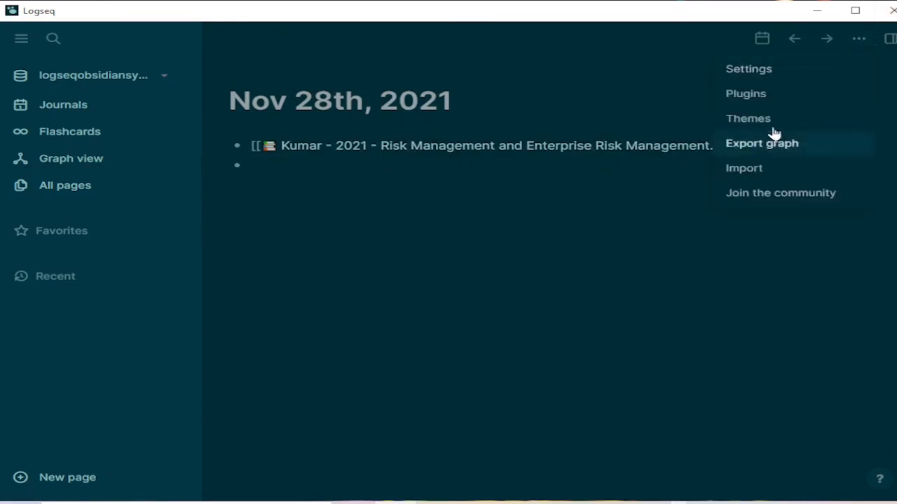
pyautogui.click(749, 68)
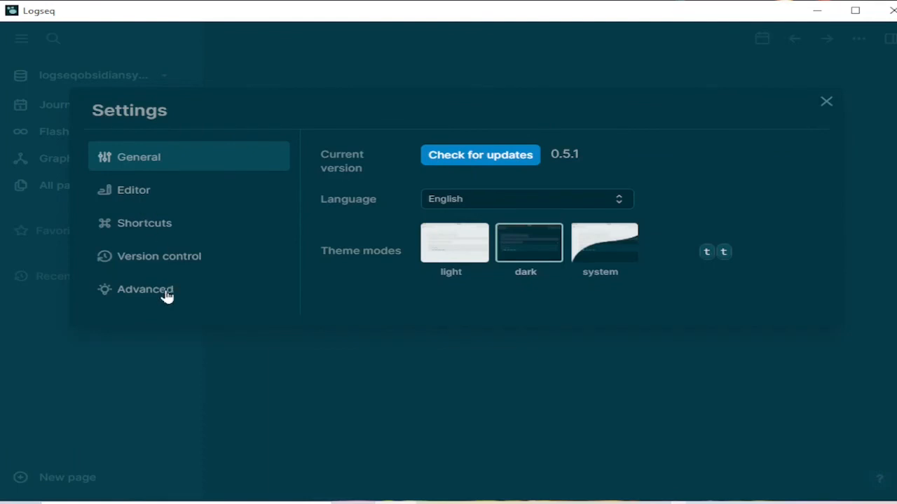
pyautogui.click(132, 191)
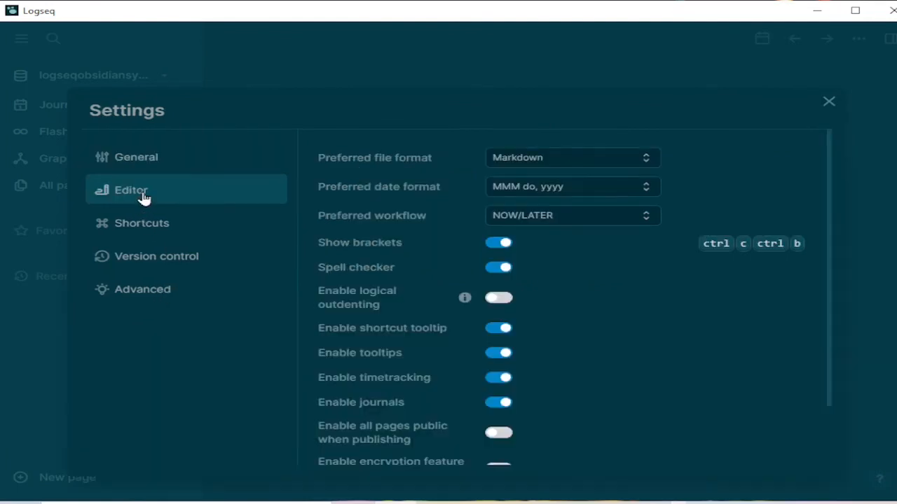
pyautogui.moveTo(650, 193)
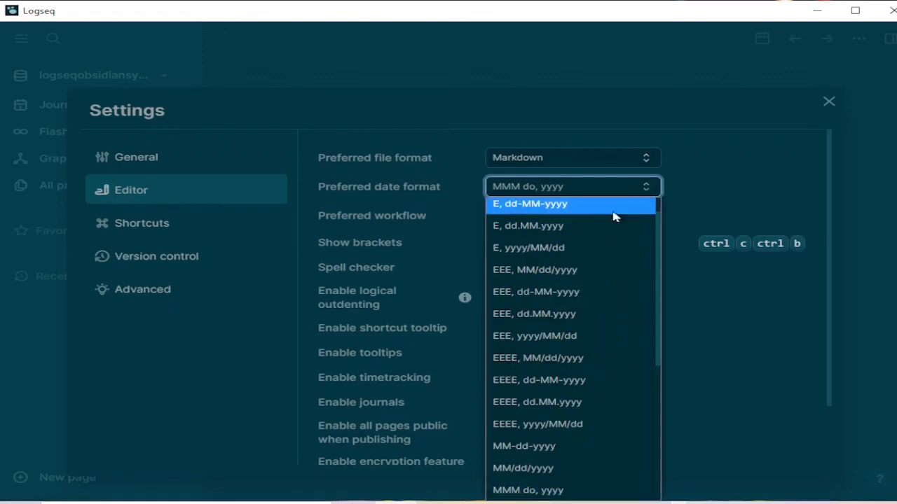
pyautogui.scroll(-3)
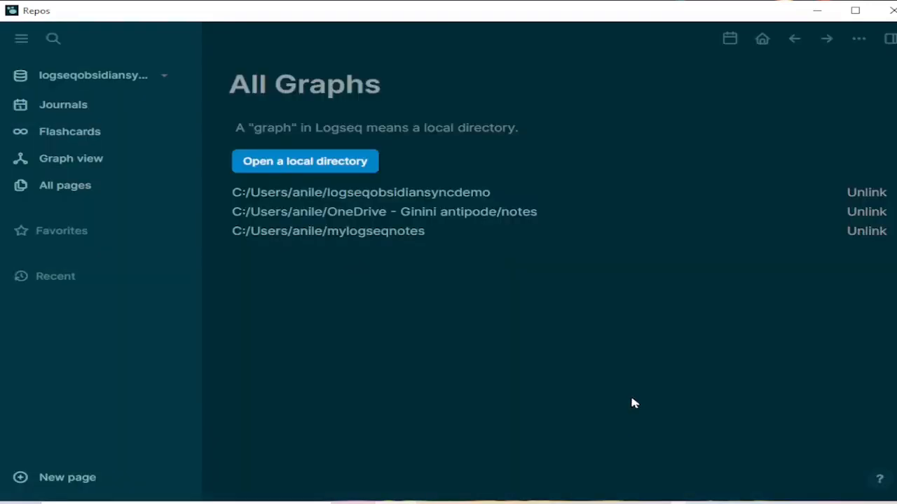
pyautogui.moveTo(430, 227)
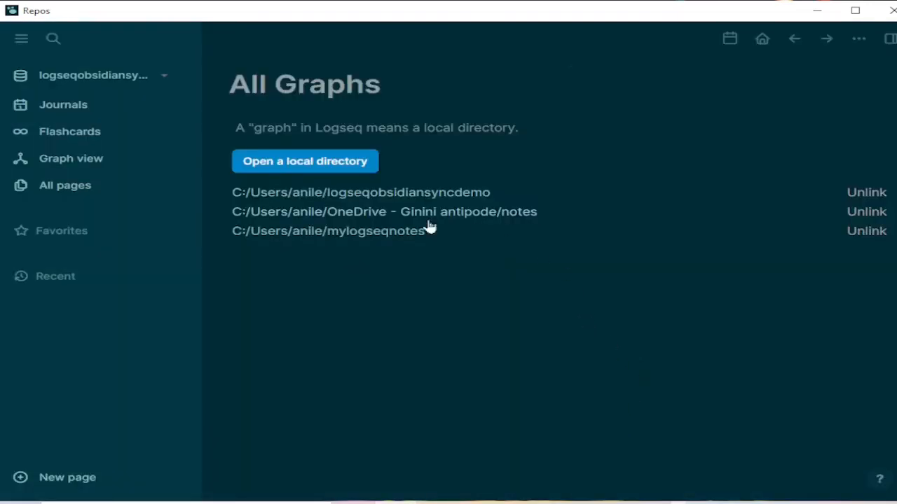
pyautogui.moveTo(407, 144)
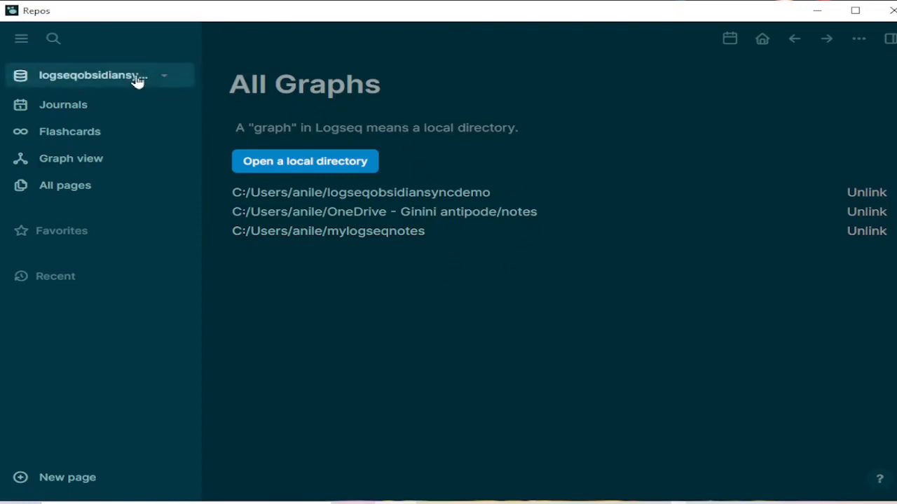
# Re-index the logseqobsidiansyncdemo graph from disk and confirm the rebuild.
pyautogui.click(165, 78)
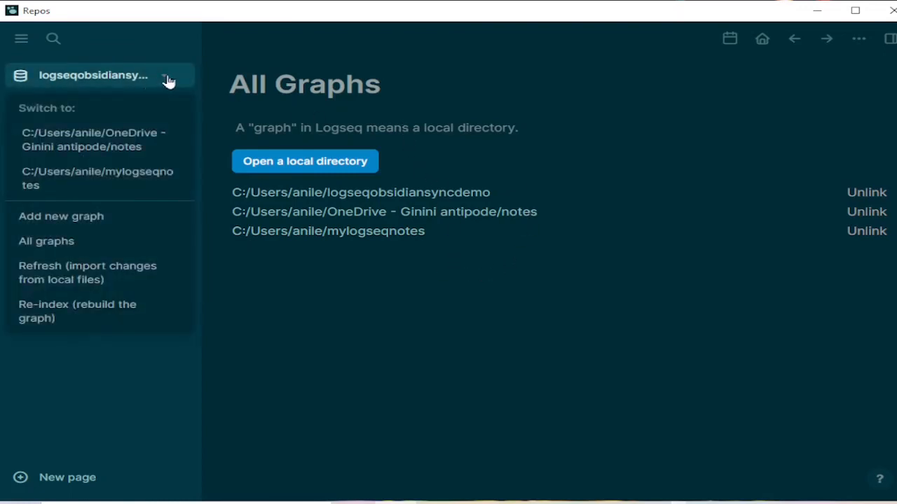
pyautogui.moveTo(101, 311)
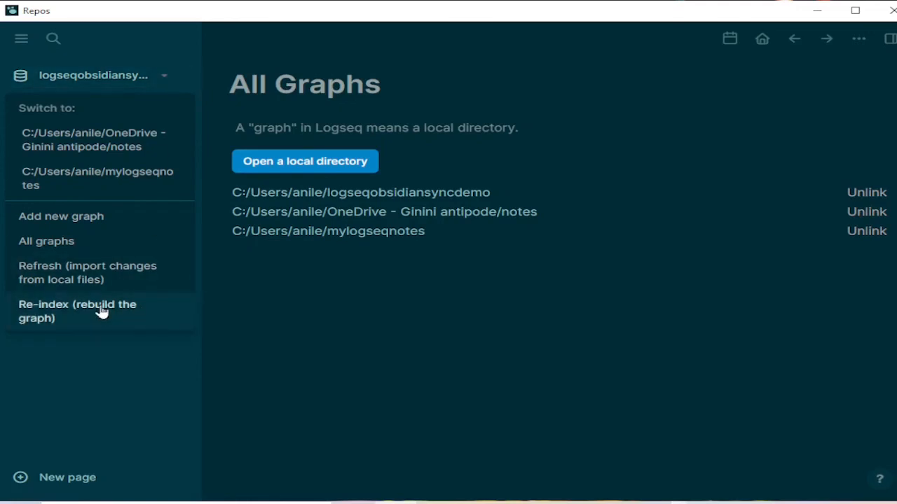
pyautogui.click(79, 311)
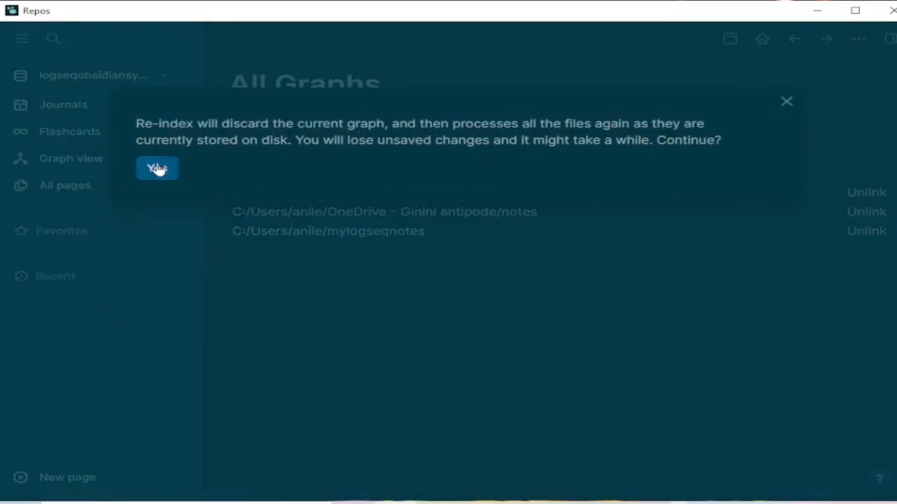
pyautogui.click(157, 168)
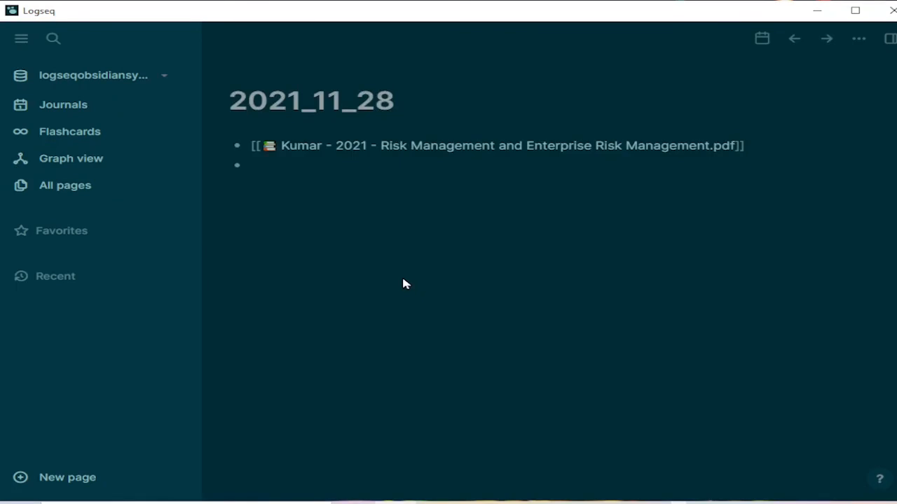
pyautogui.moveTo(403, 284)
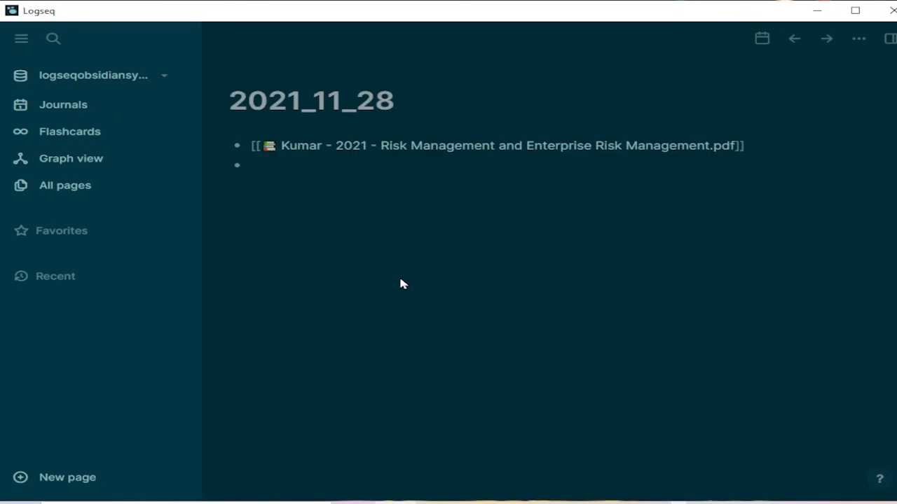